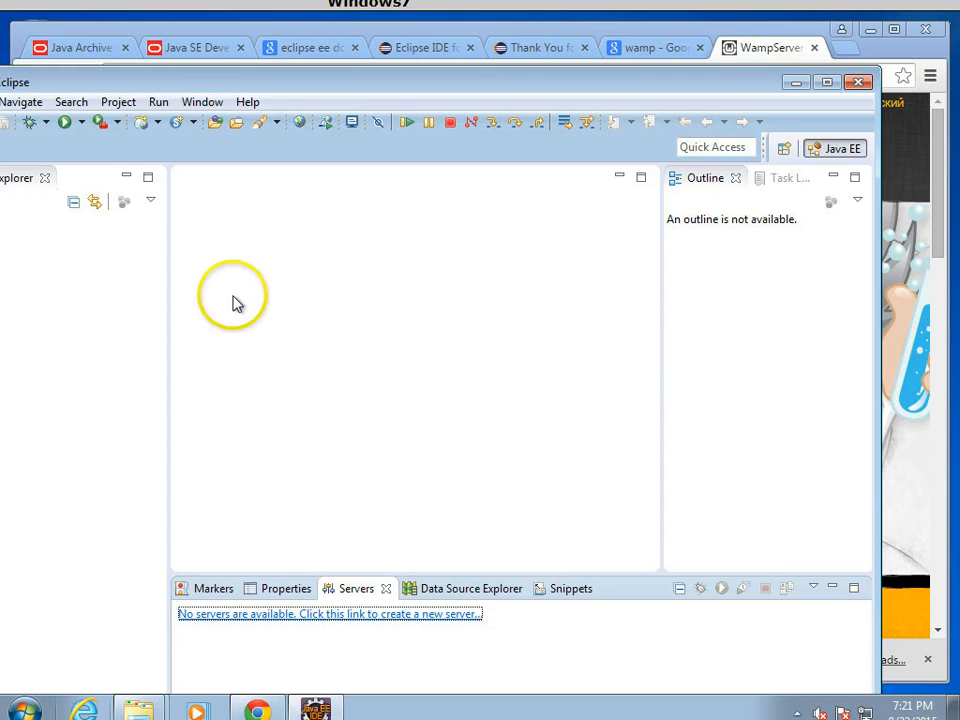
mouse_move(513, 518)
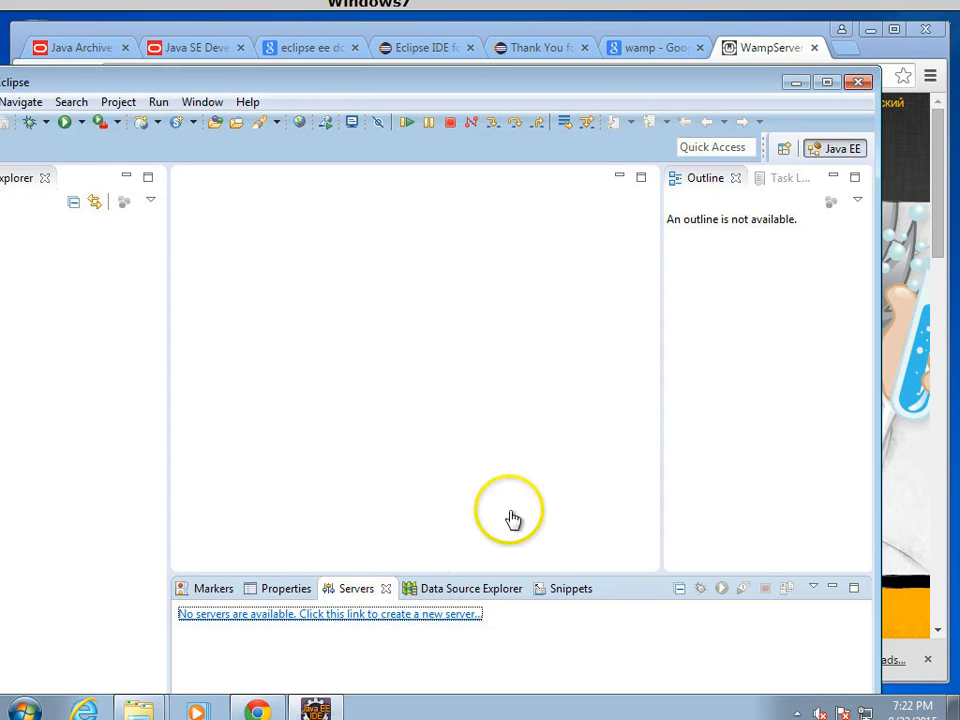
mouse_move(737, 123)
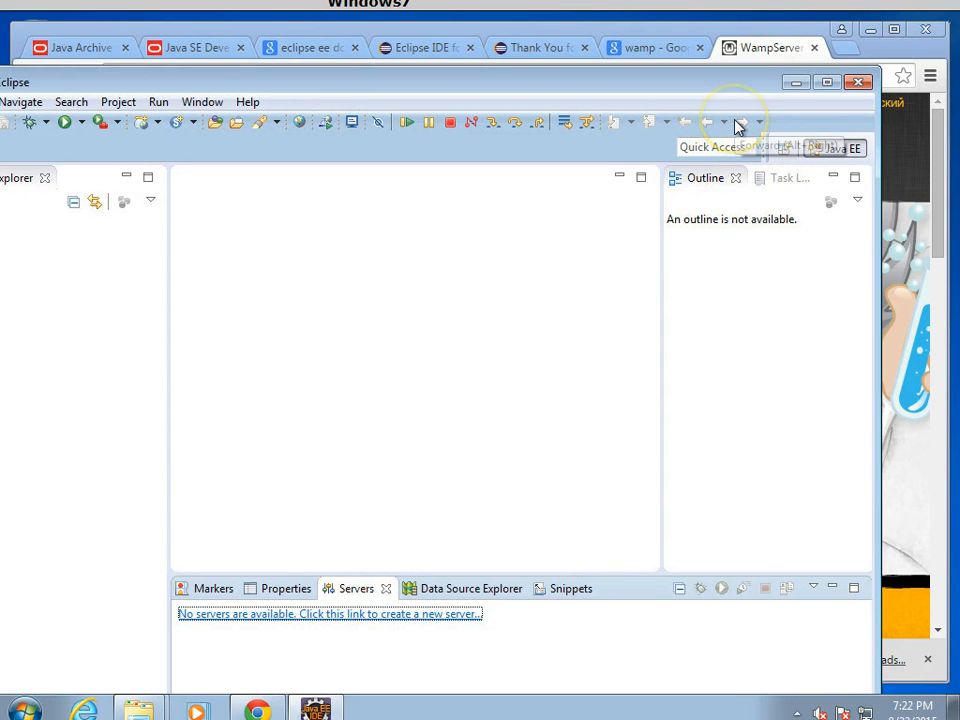
mouse_move(738, 122)
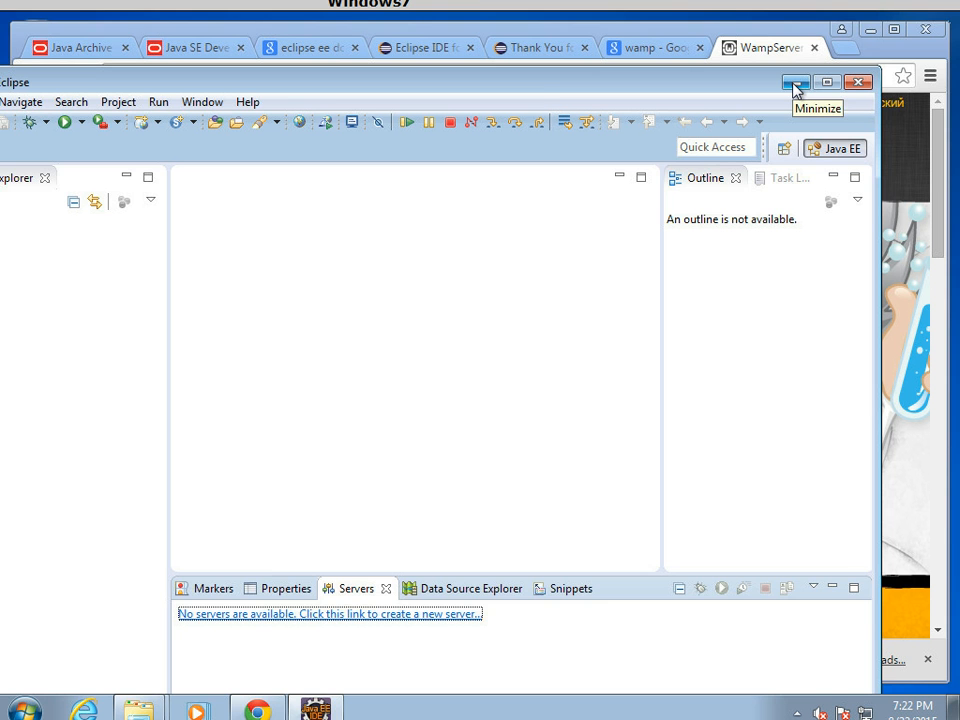
Step: Minimize Eclipse so Chrome shows the wampserver.com/en/ home page
click(797, 82)
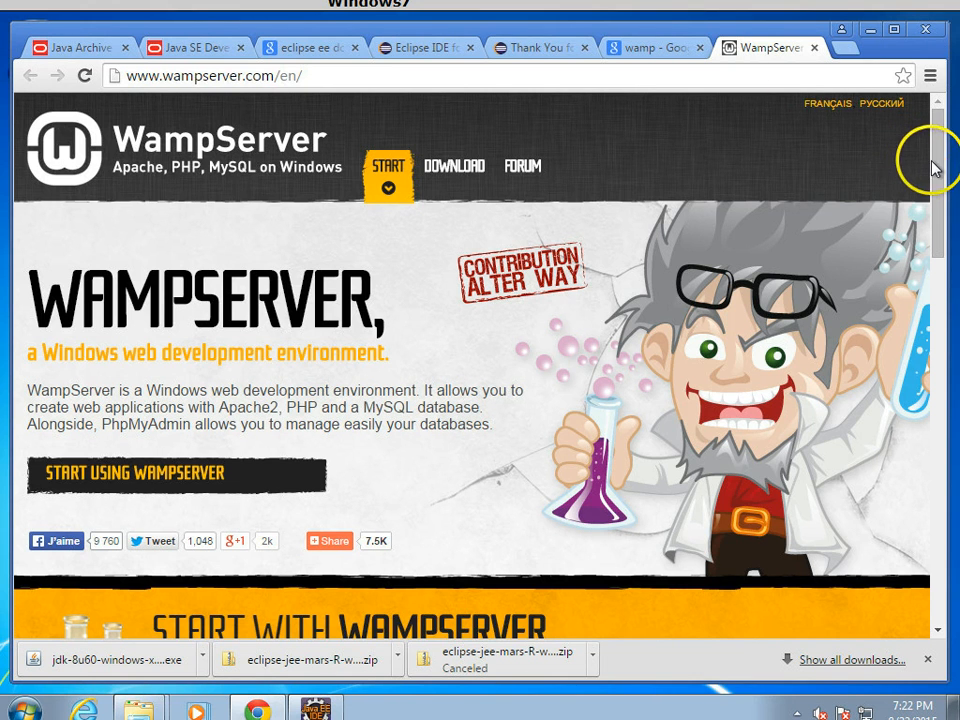
mouse_move(454, 167)
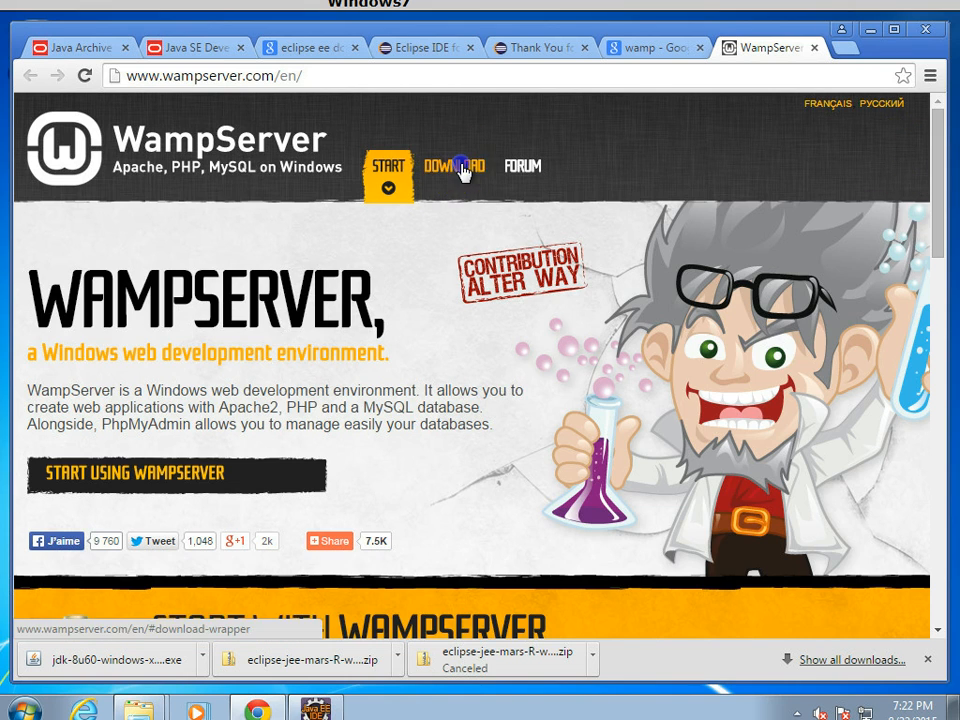
Step: Download the WAMPSERVER (64 BITS & PHP 5.5) 2.5 installer directly from SourceForge
click(454, 167)
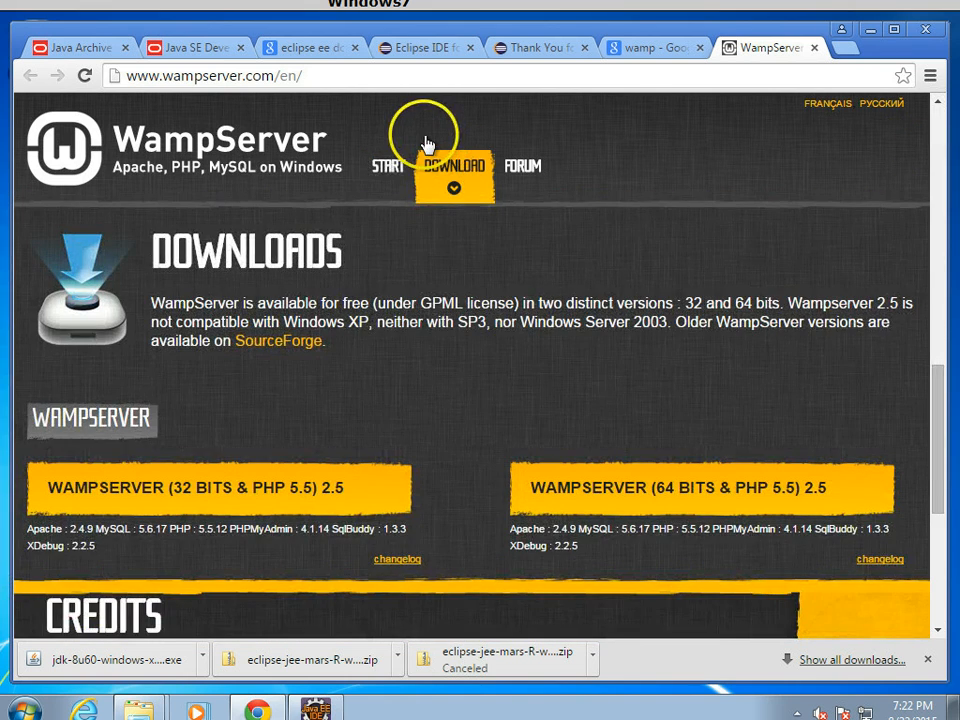
scroll(down, 3)
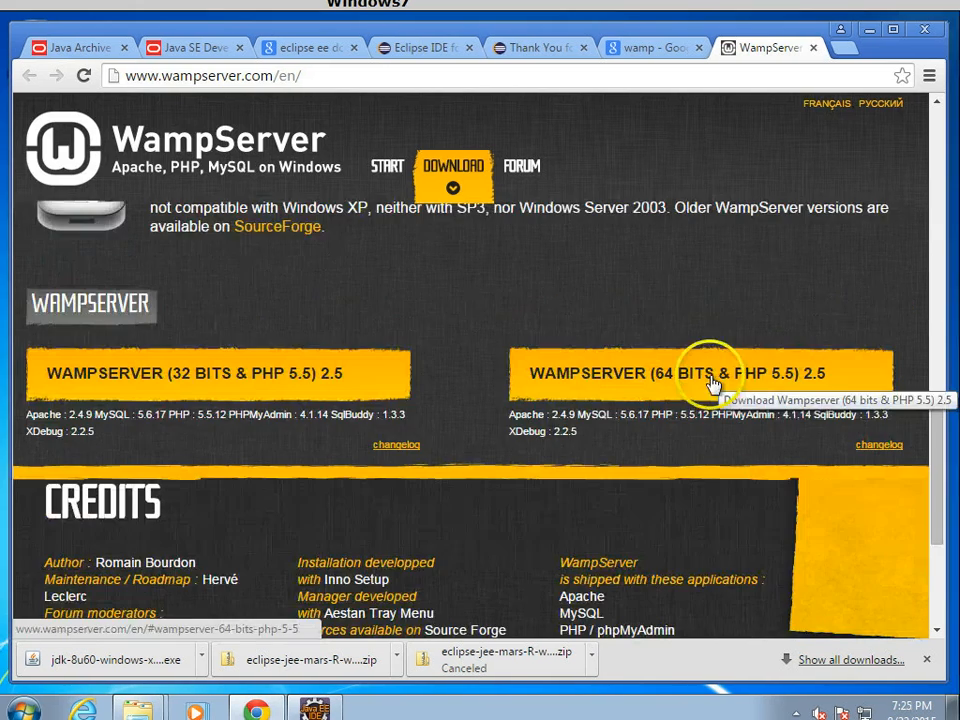
click(710, 373)
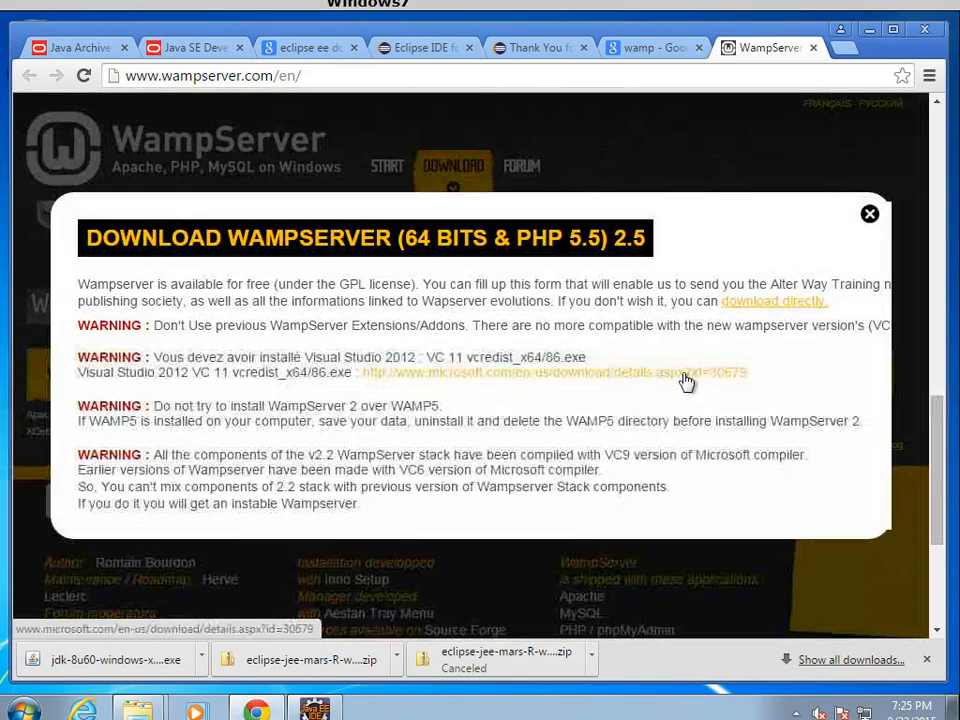
click(773, 301)
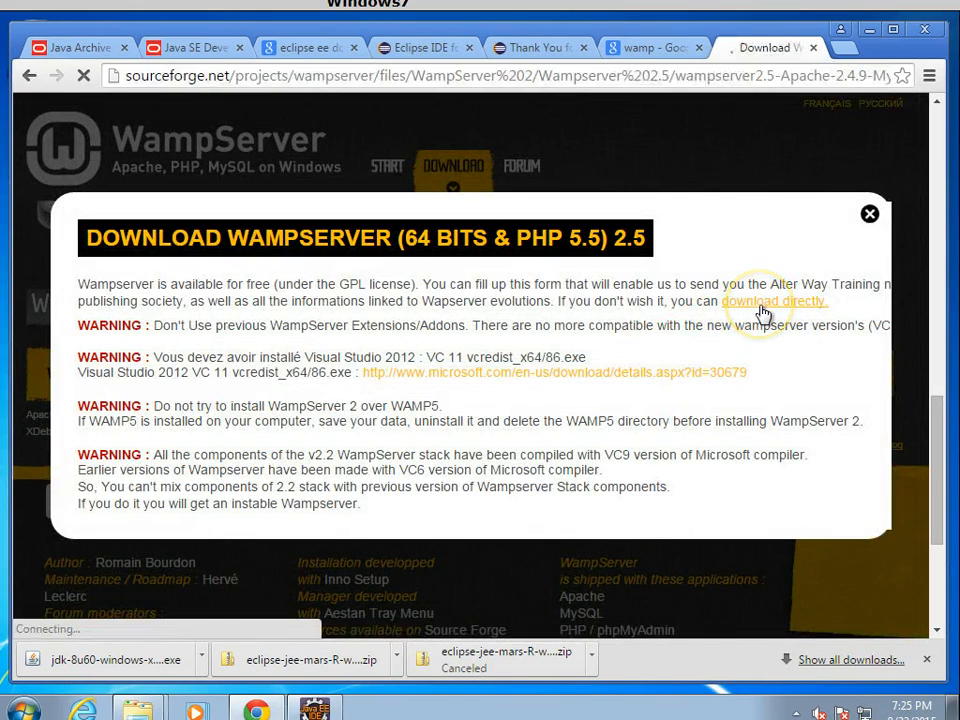
click(775, 301)
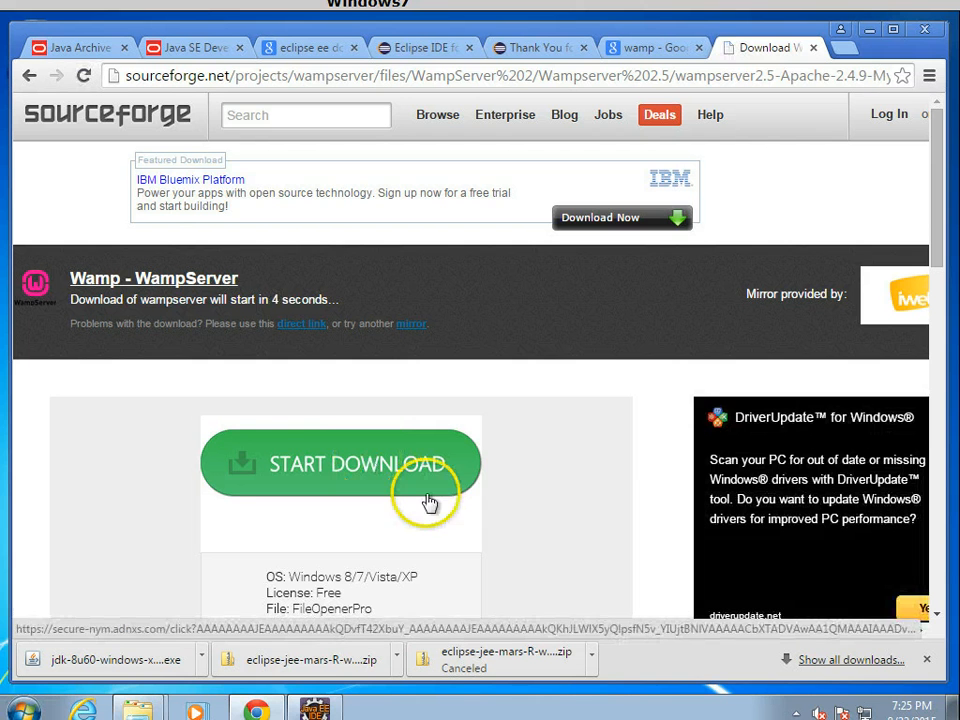
mouse_move(884, 417)
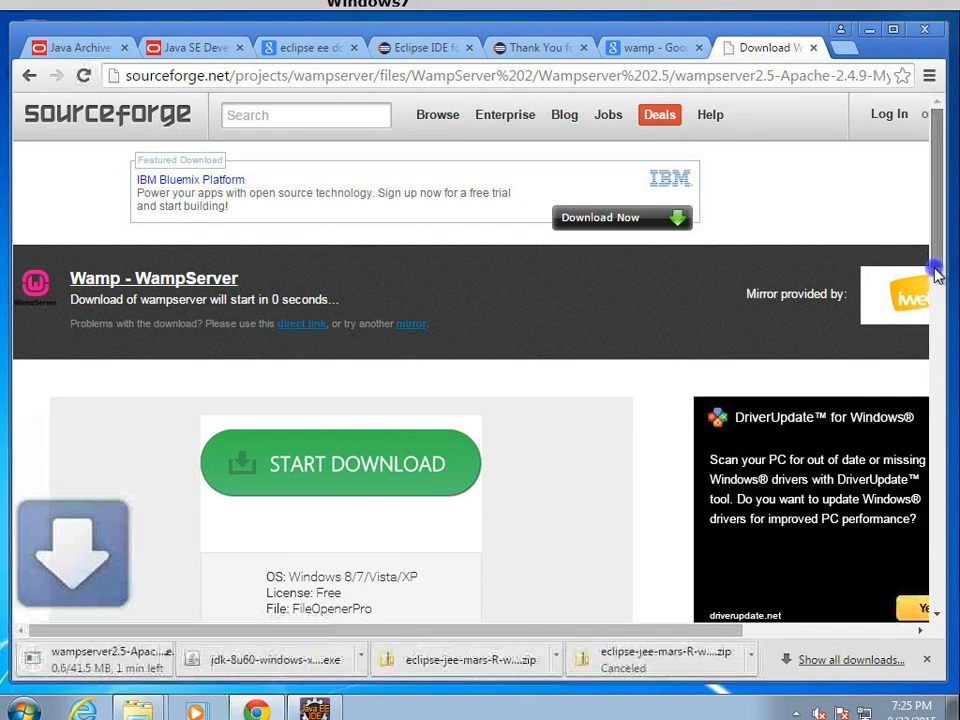
scroll(down, 3)
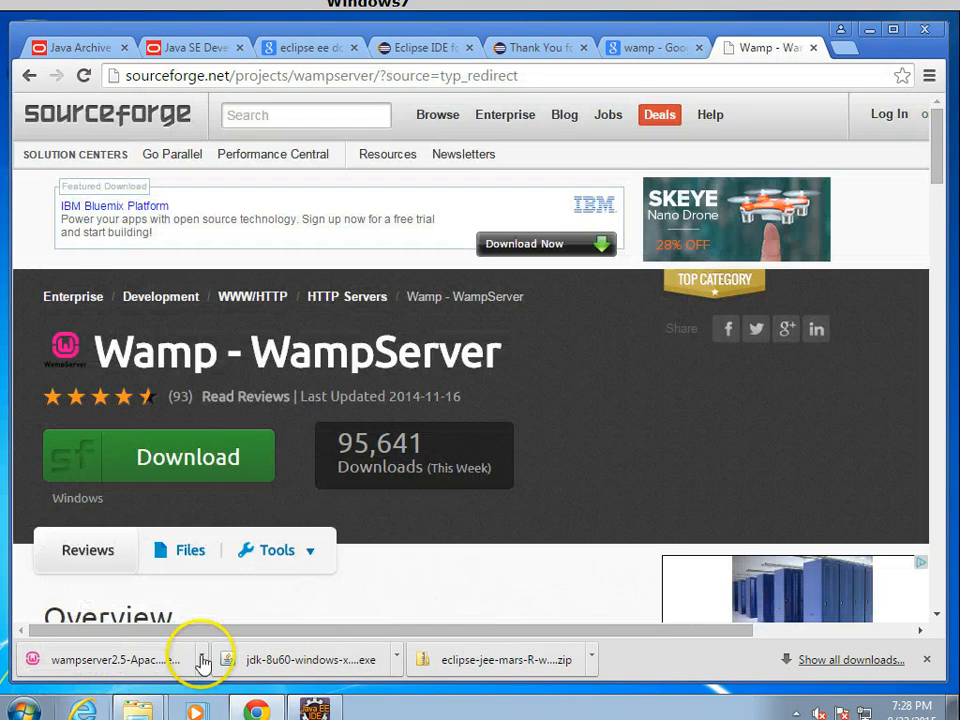
mouse_move(203, 659)
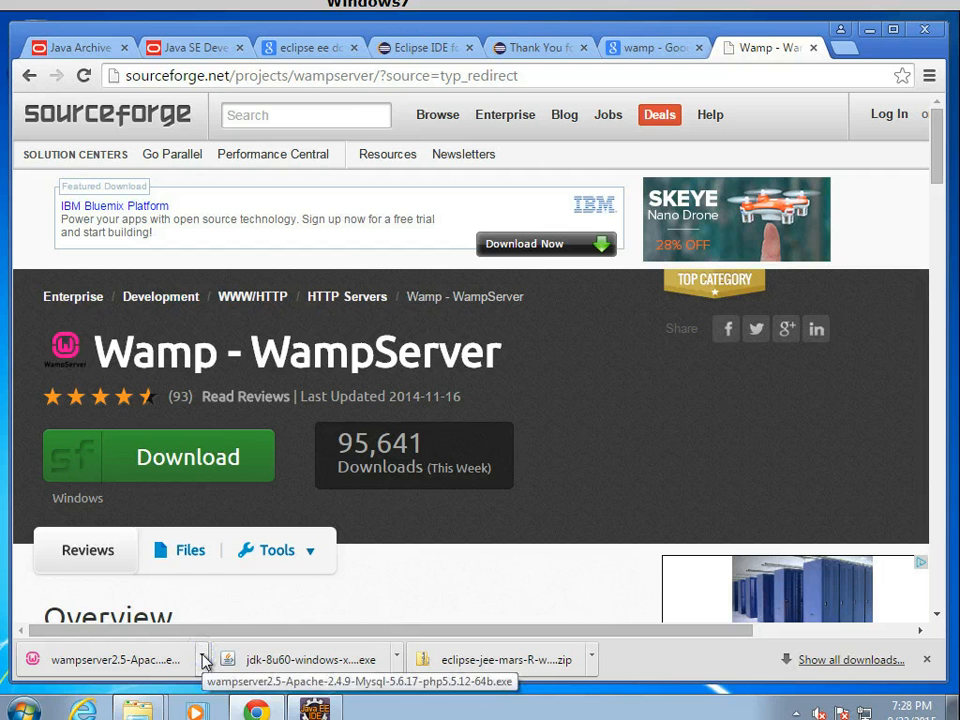
Step: Run the downloaded wampserver exe, approving the security warning and User Account Control
click(277, 550)
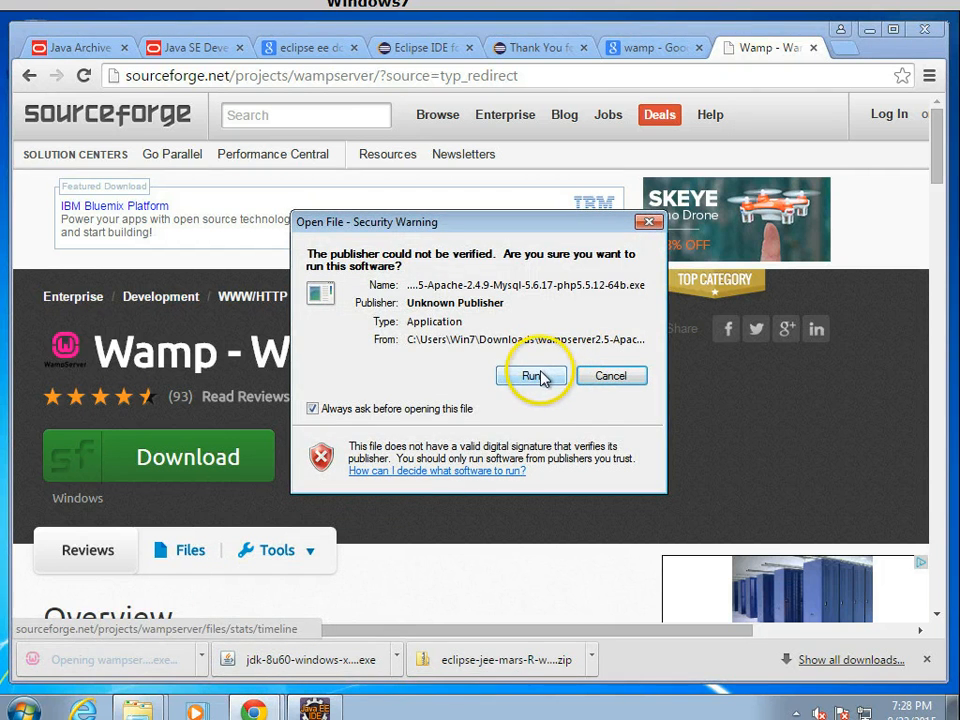
click(531, 375)
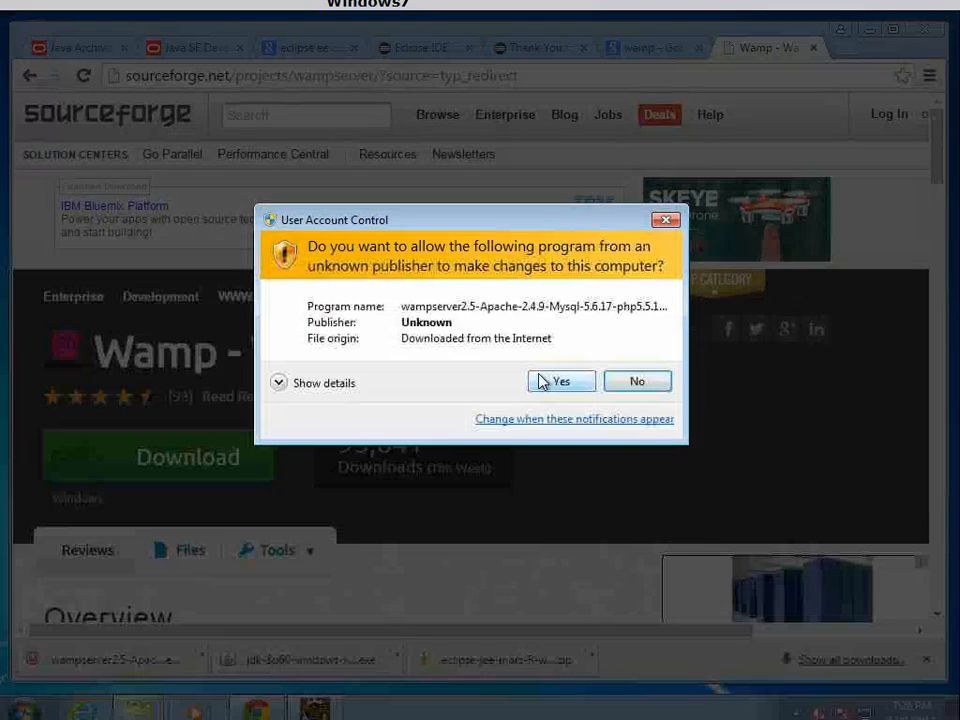
click(561, 381)
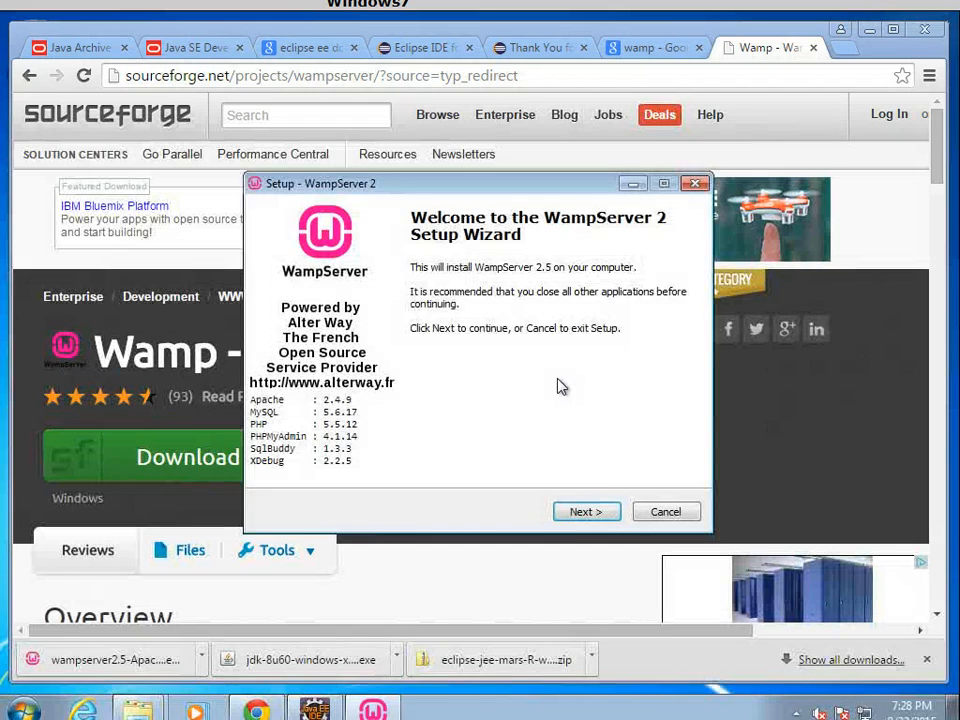
click(586, 511)
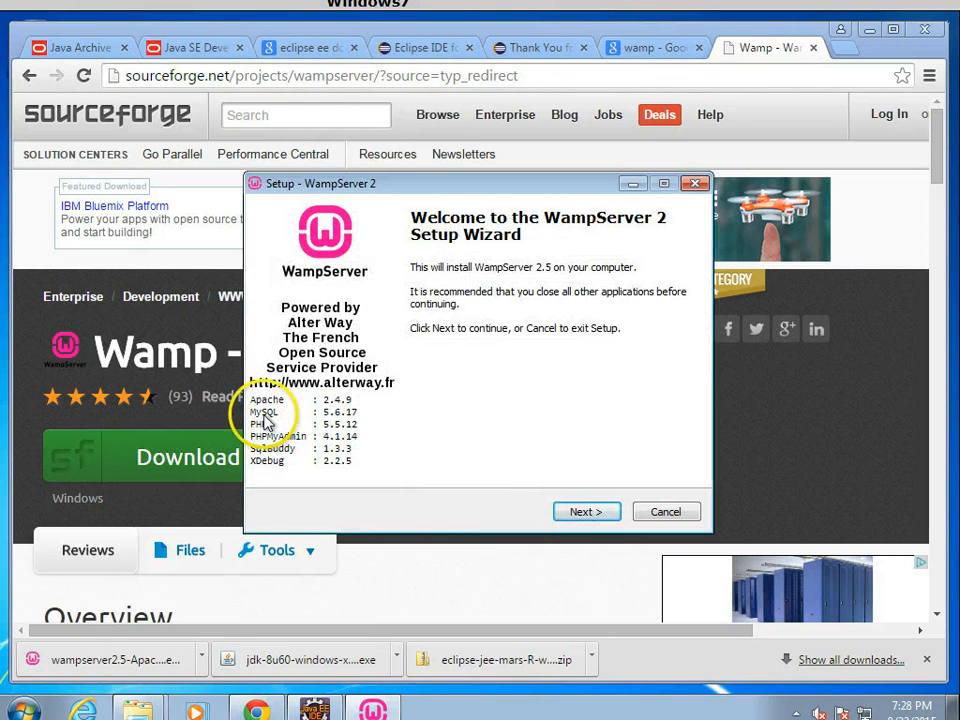
mouse_move(278, 402)
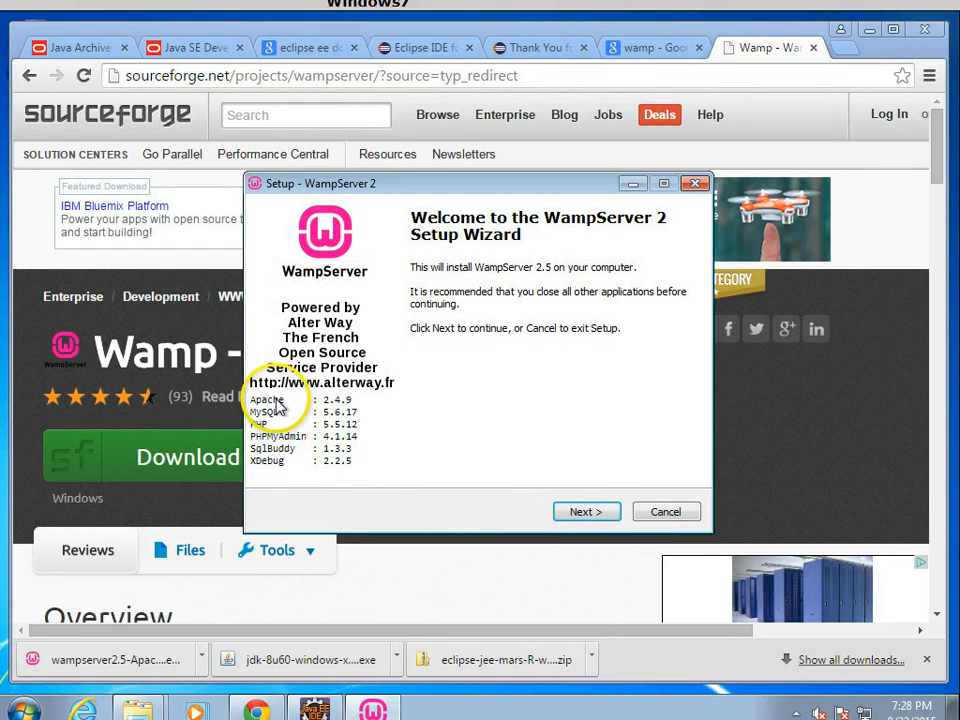
mouse_move(305, 415)
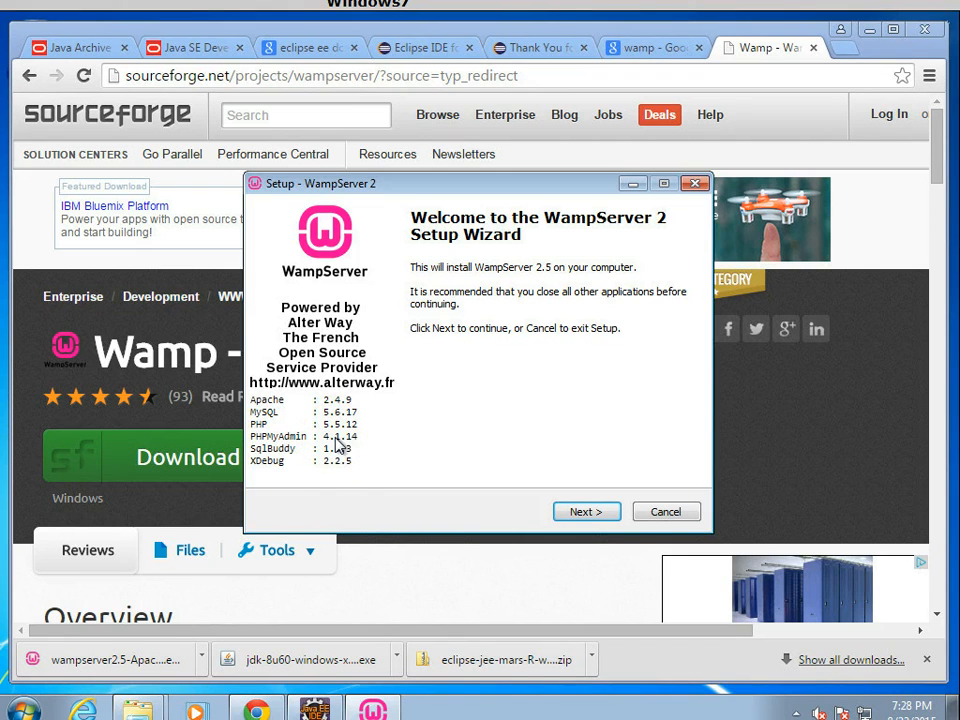
mouse_move(343, 518)
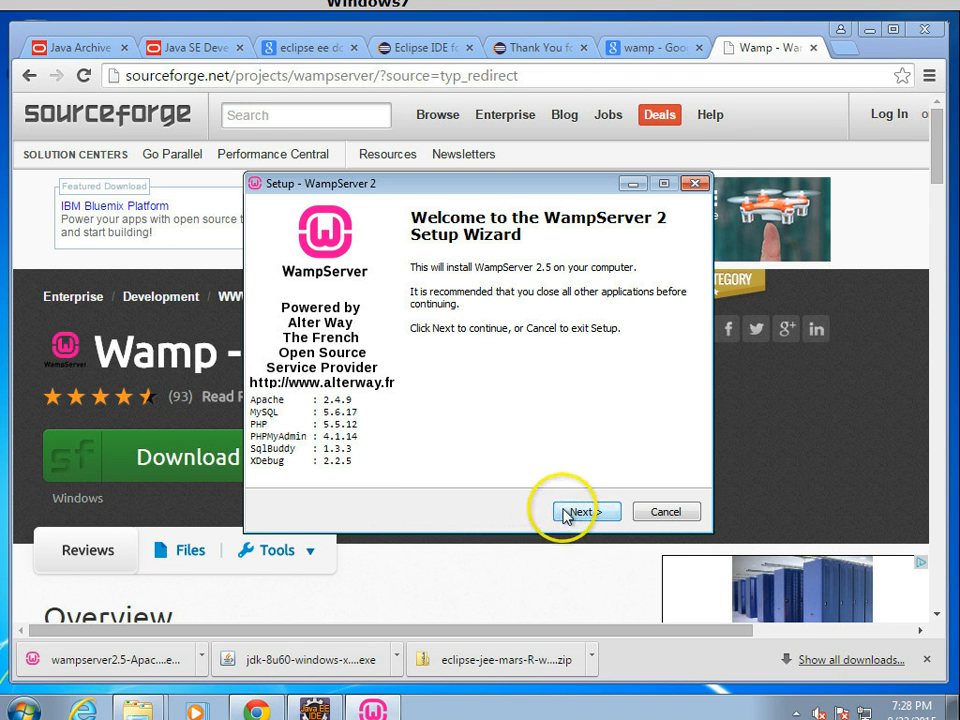
Step: Accept the license, keep c:\wamp, add a desktop icon, and install WampServer
click(583, 511)
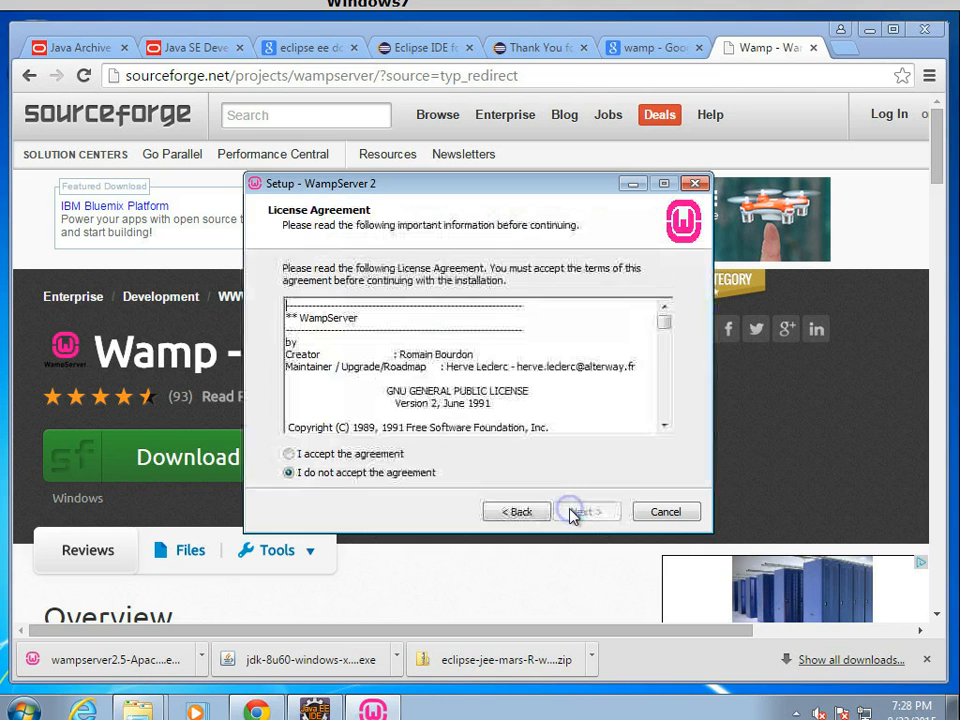
click(290, 453)
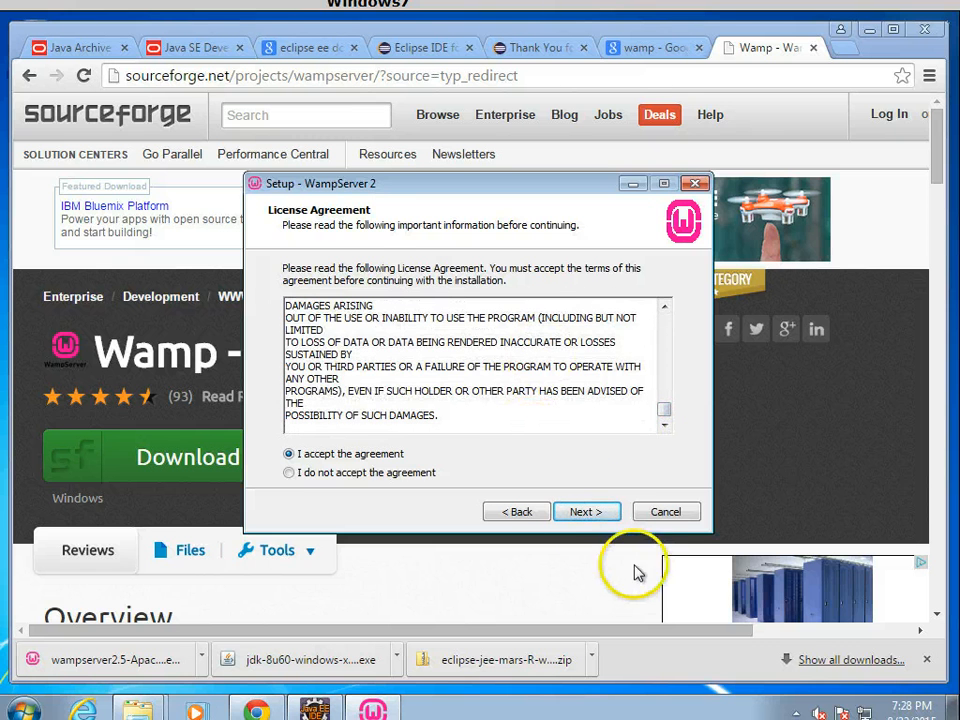
click(586, 511)
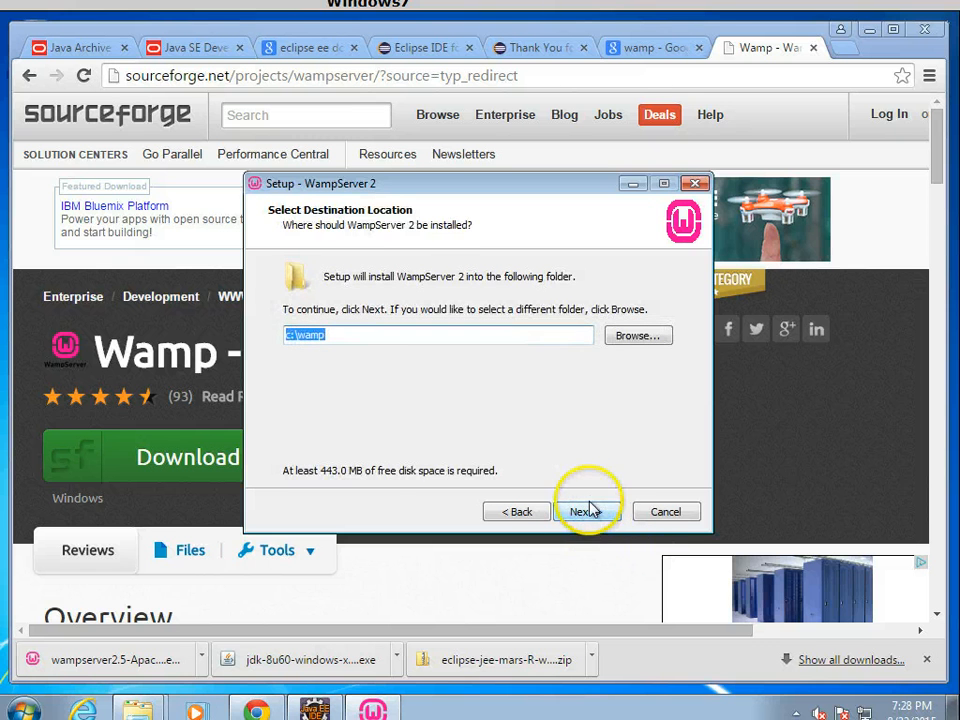
click(583, 511)
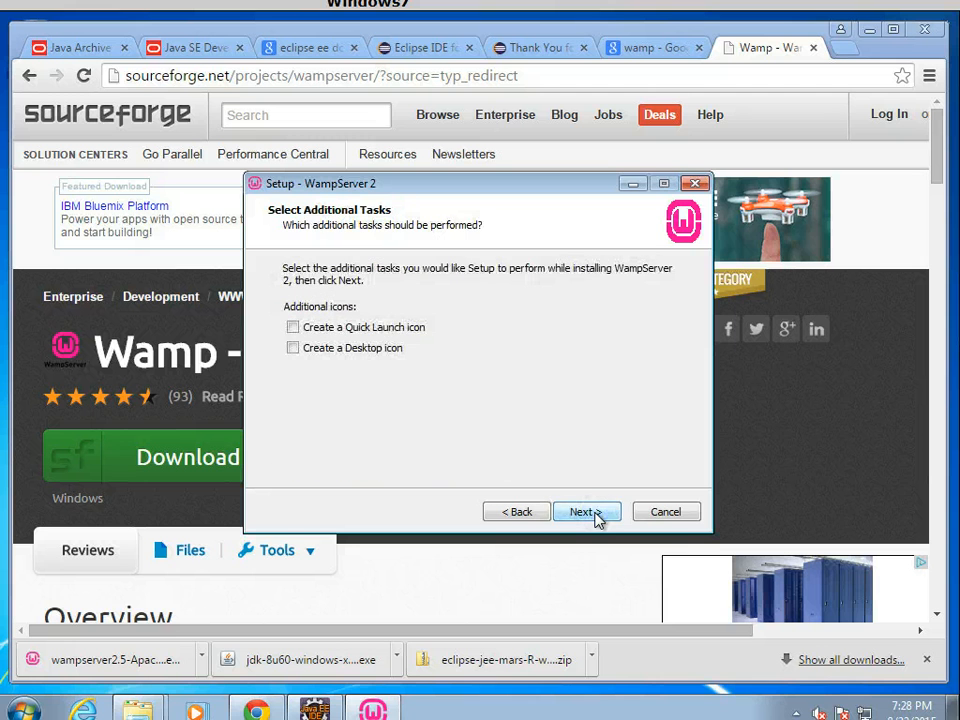
click(293, 327)
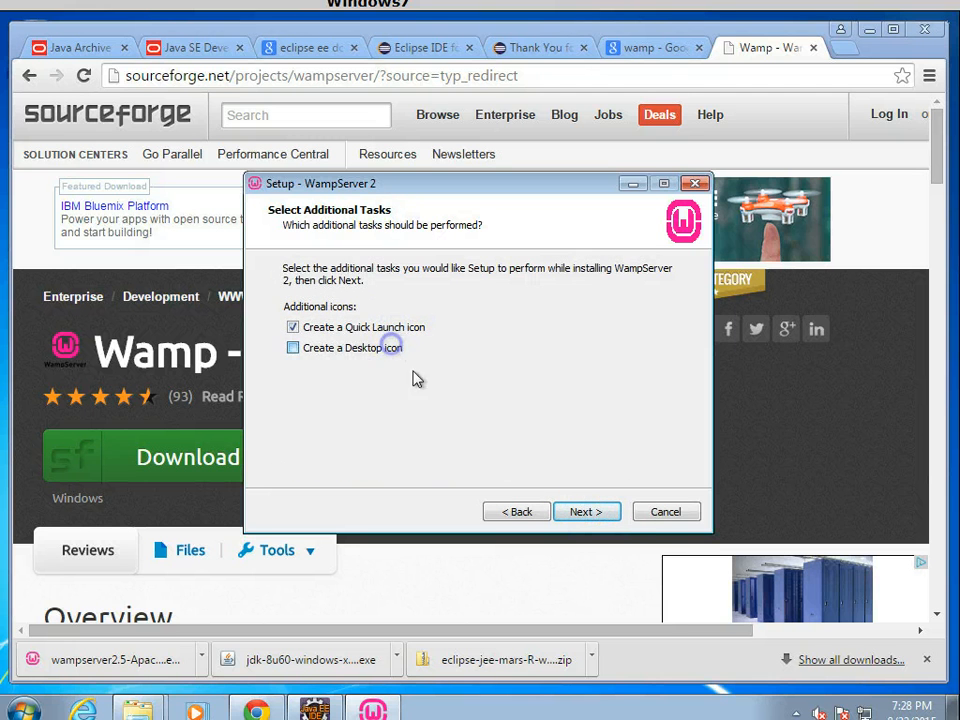
click(586, 511)
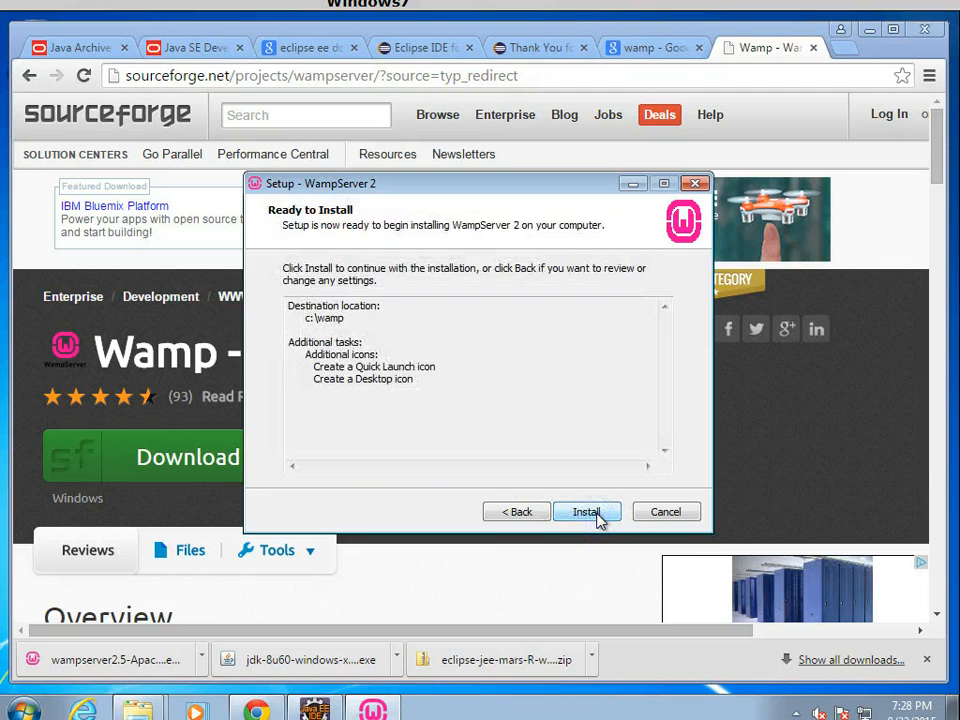
click(587, 511)
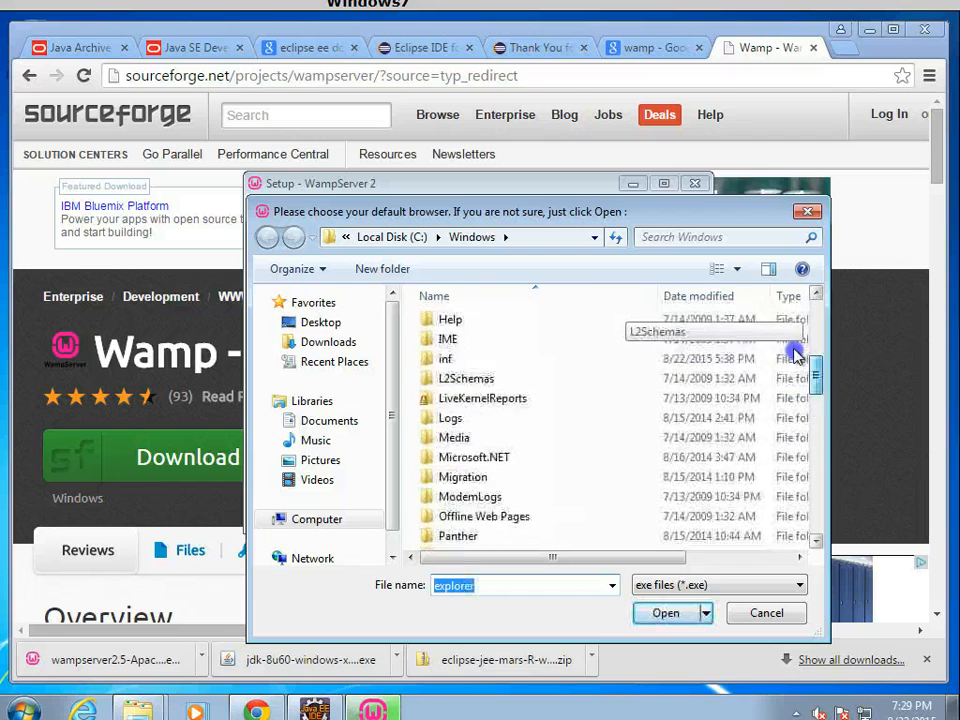
Step: Pick Chrome as default browser from C:\Program Files (x86)\Google\Chrome\Application
click(267, 237)
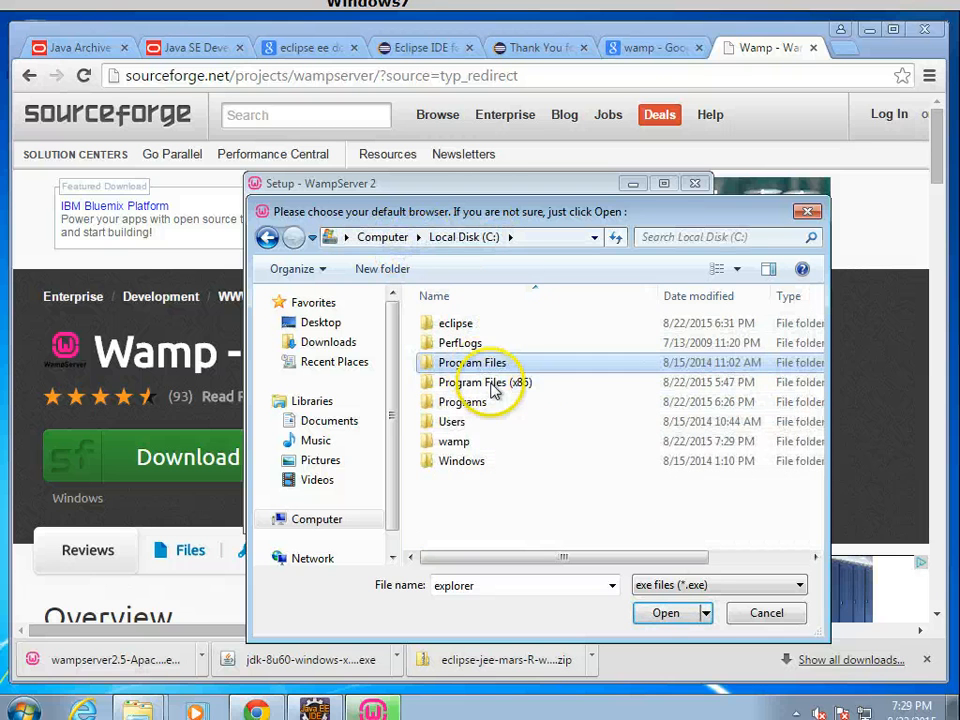
double_click(487, 382)
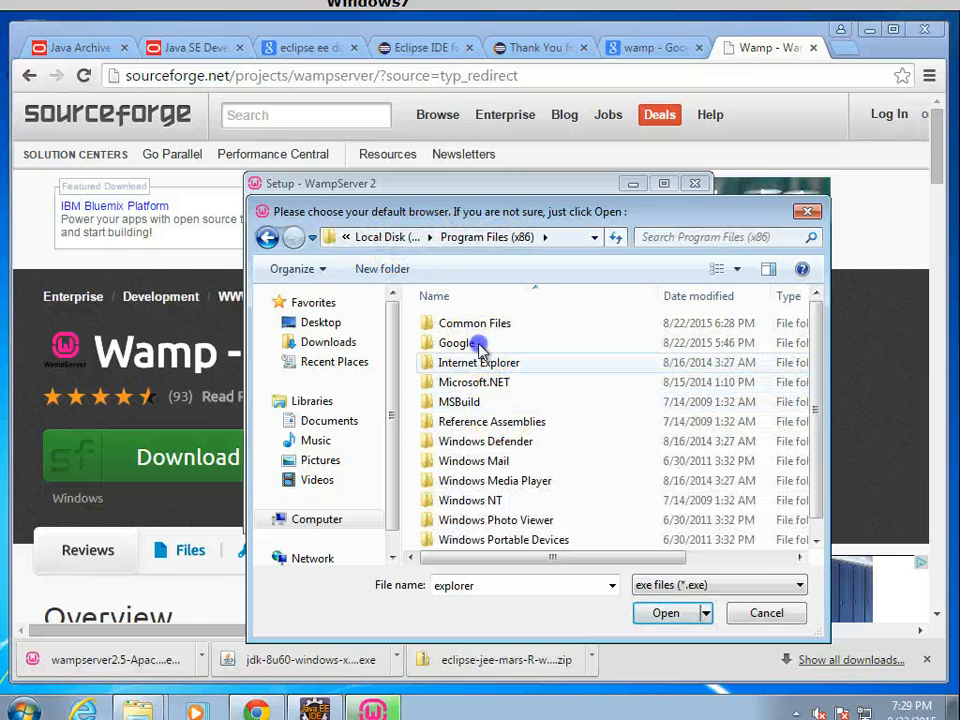
double_click(458, 342)
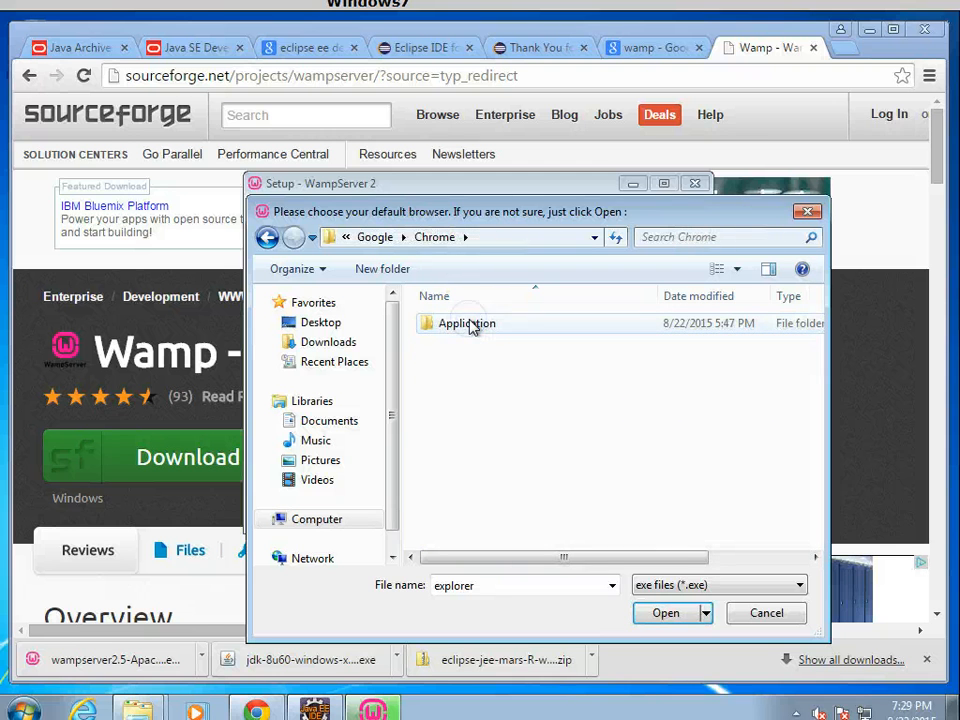
double_click(466, 323)
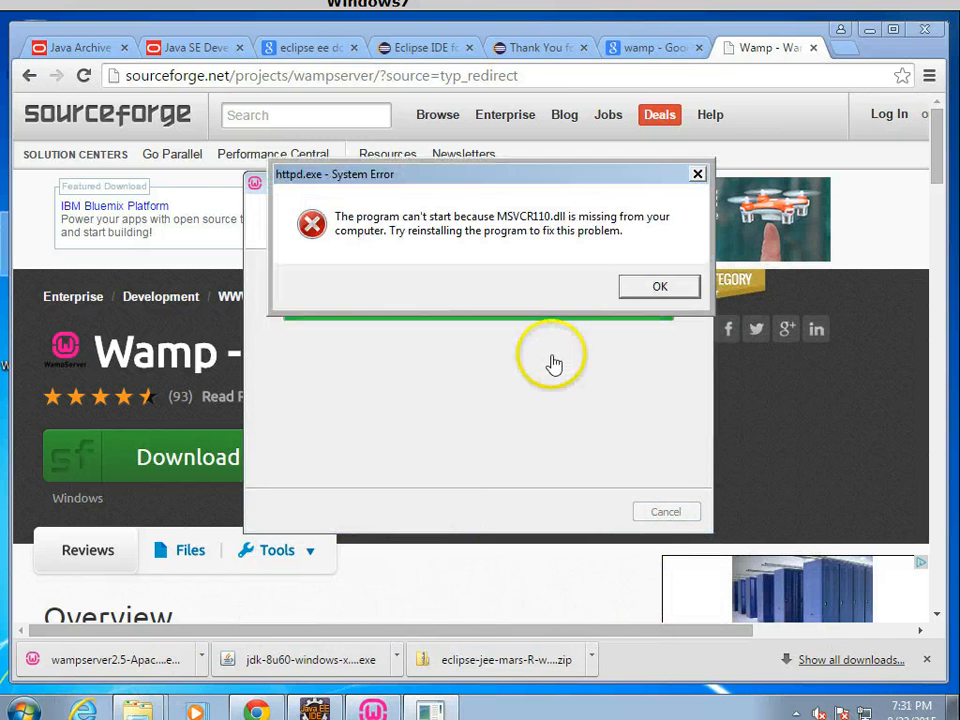
mouse_move(540, 240)
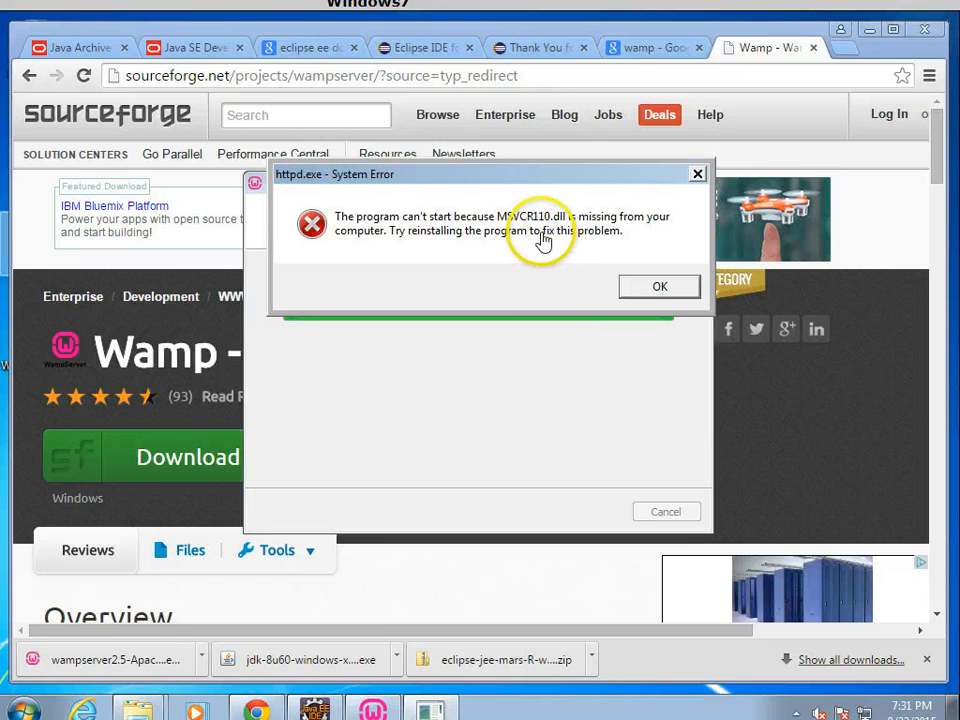
mouse_move(845, 52)
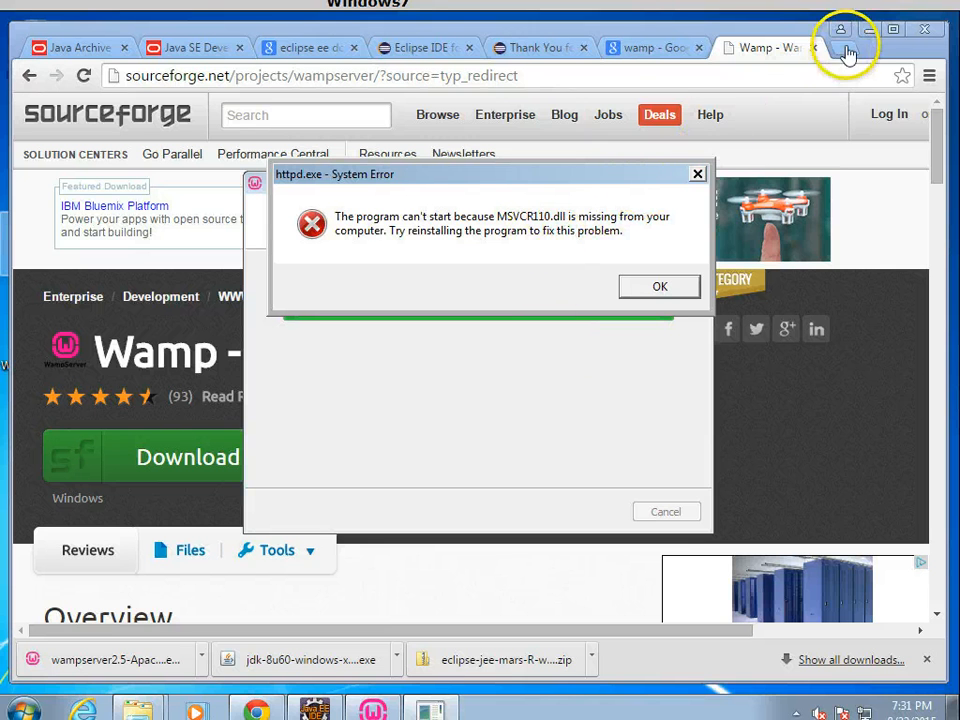
Step: Open a new Chrome tab while the MSVCR110.dll error is showing
click(845, 47)
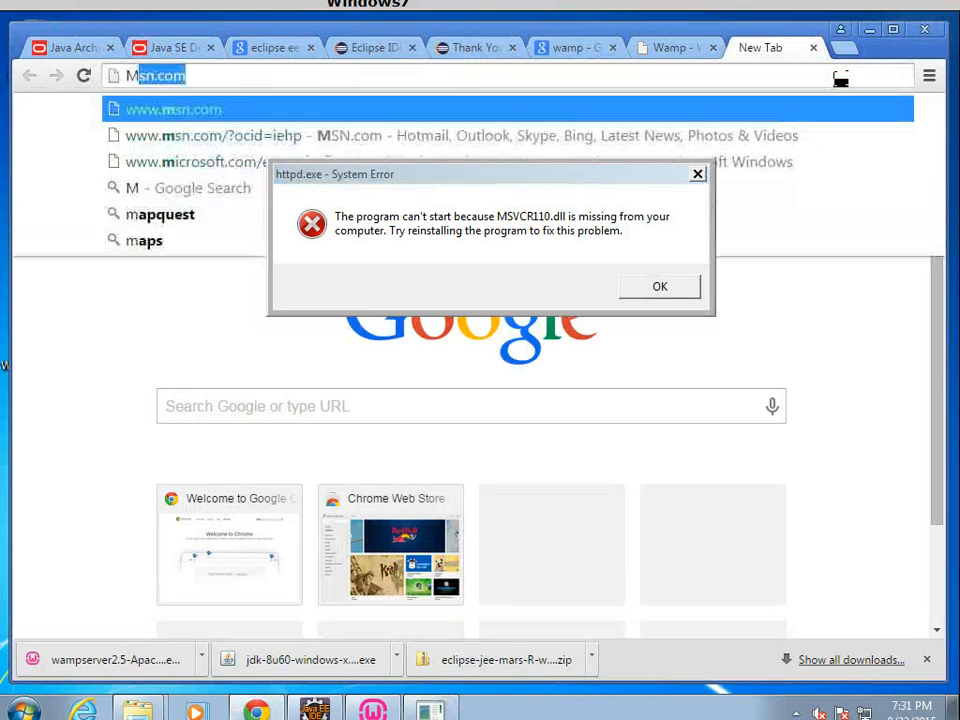
Step: Search 'MSVCR110.dll' and open the answers.microsoft.com result
text(MSVCR110.dll)
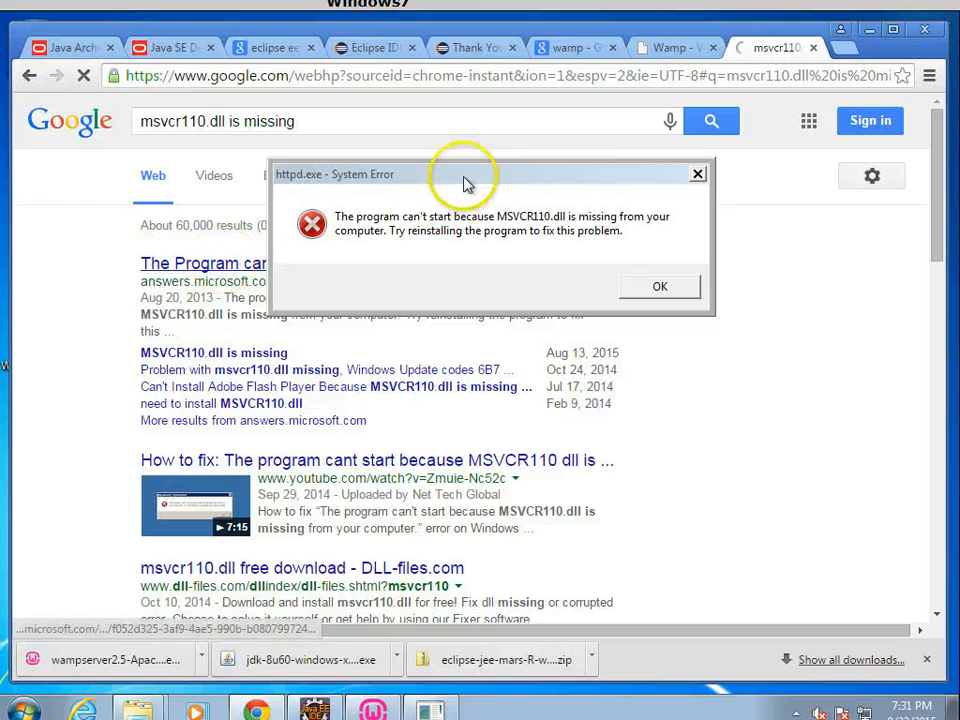
click(202, 263)
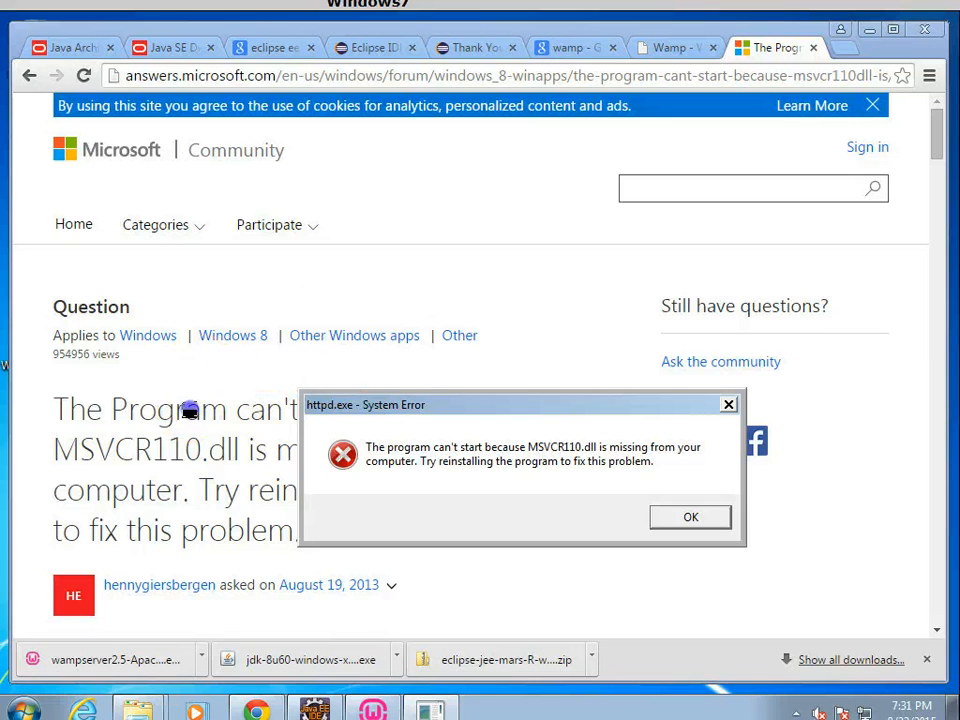
scroll(down, 3)
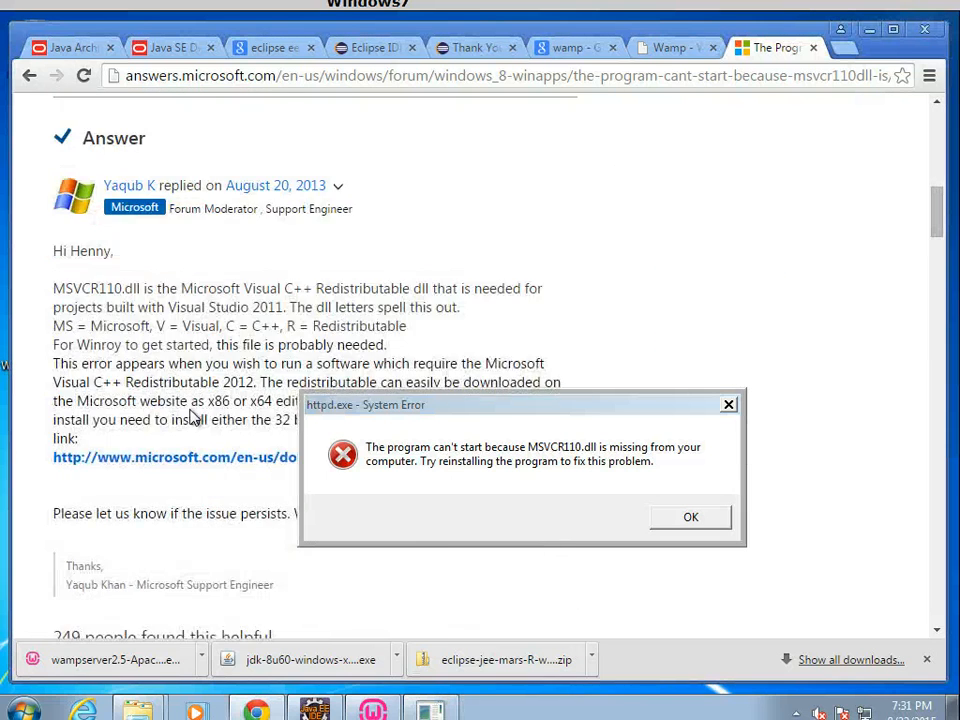
Step: Open the Visual C++ Redistributable 2012 Update 4 download page and dismiss the DLL error
click(175, 457)
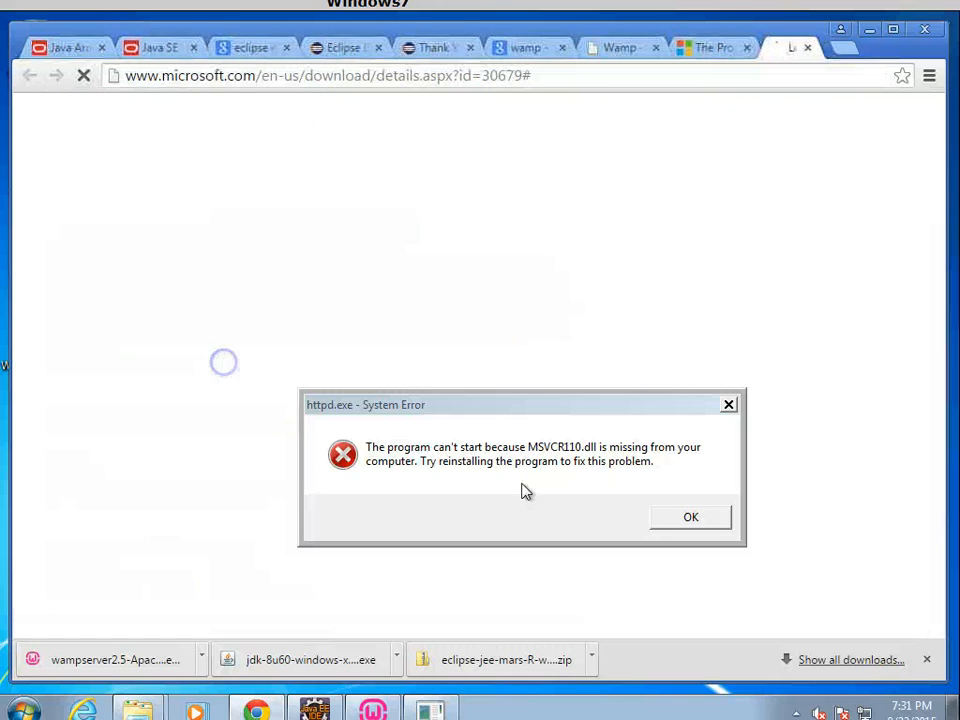
click(690, 516)
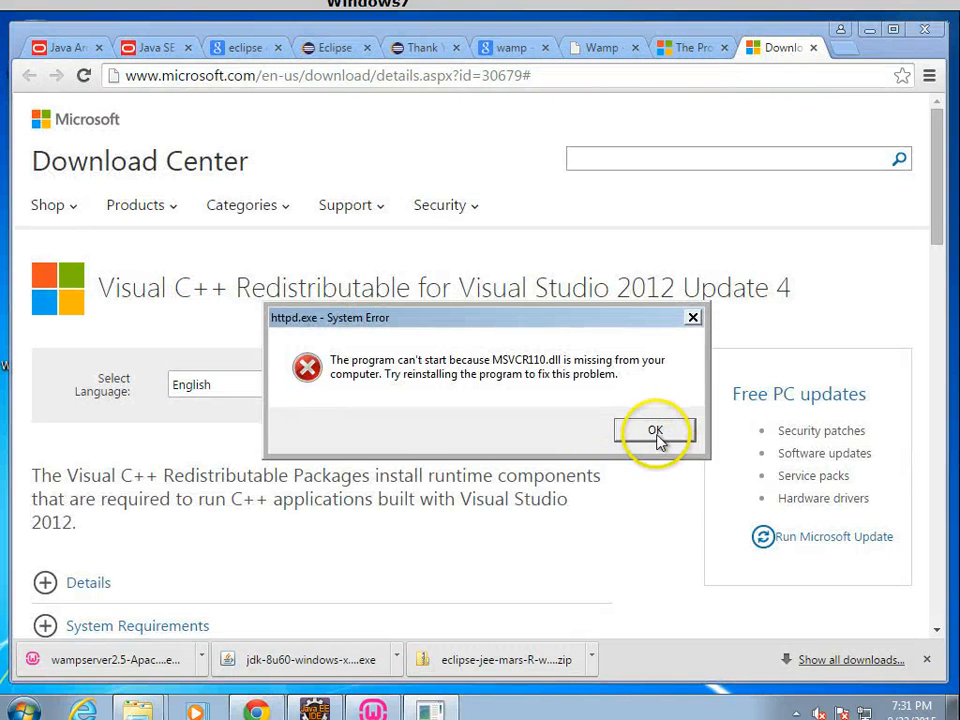
click(655, 430)
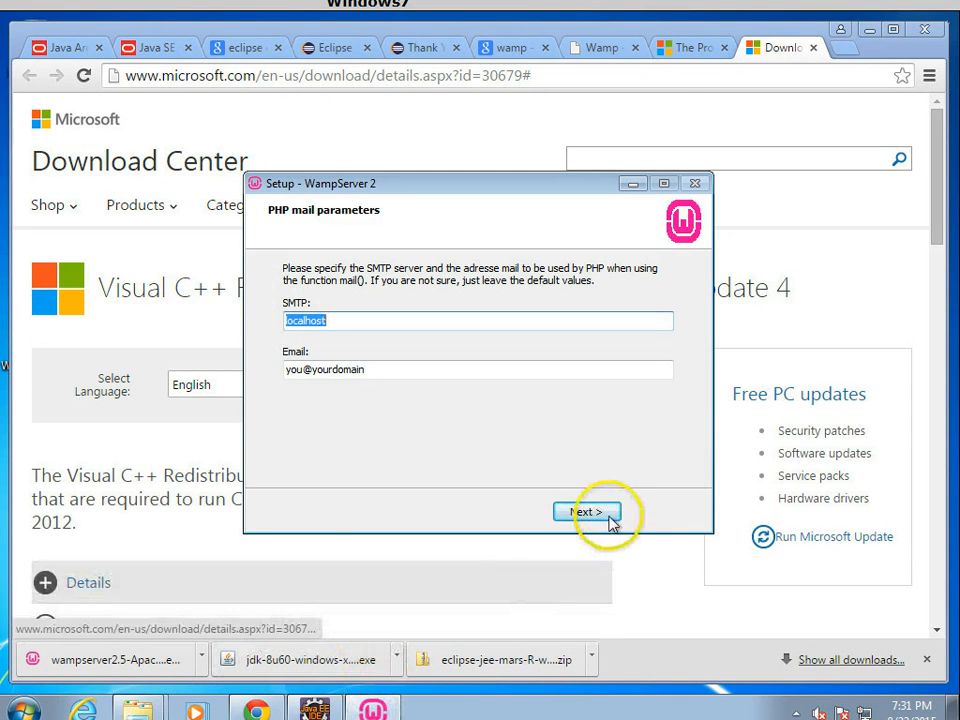
Step: Keep default PHP mail settings, finish setup, allow WampServer, and dismiss the php-win.exe error
click(585, 512)
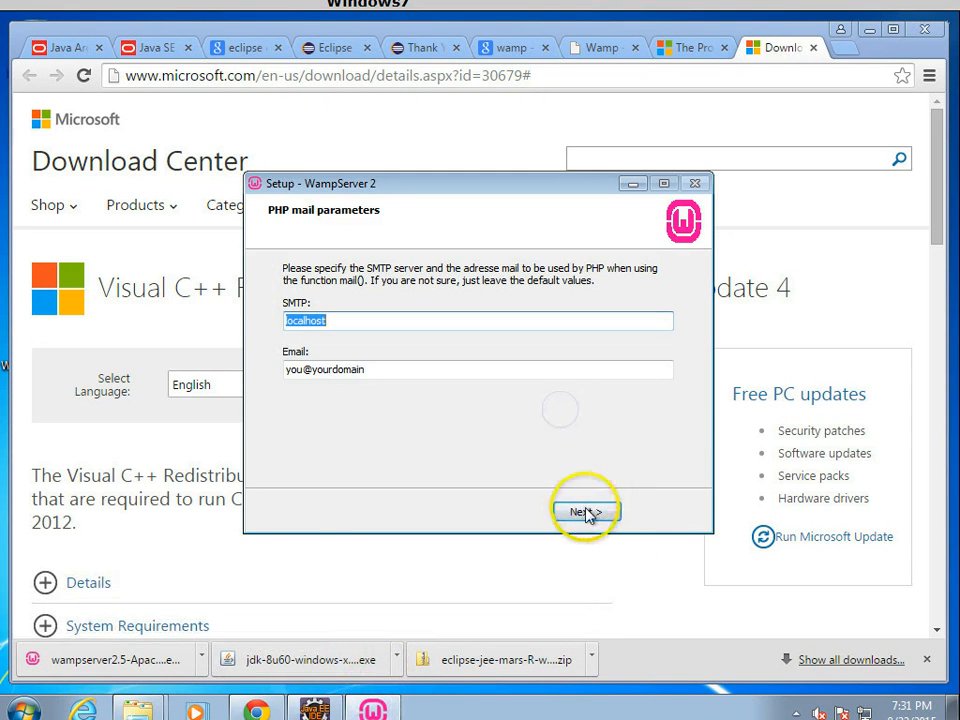
click(585, 511)
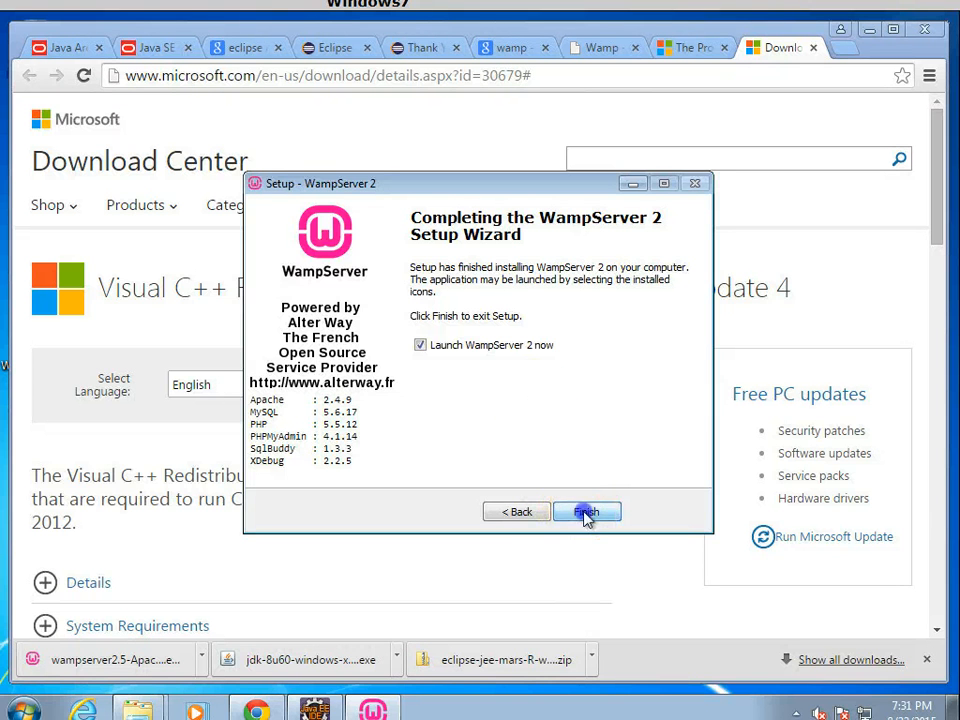
click(586, 511)
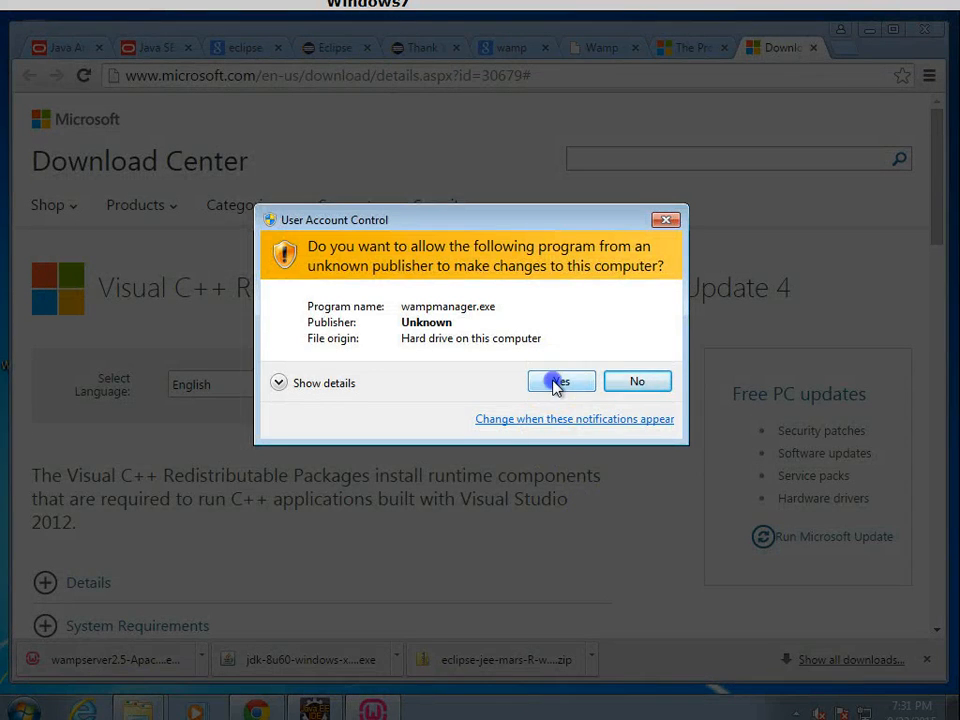
click(558, 381)
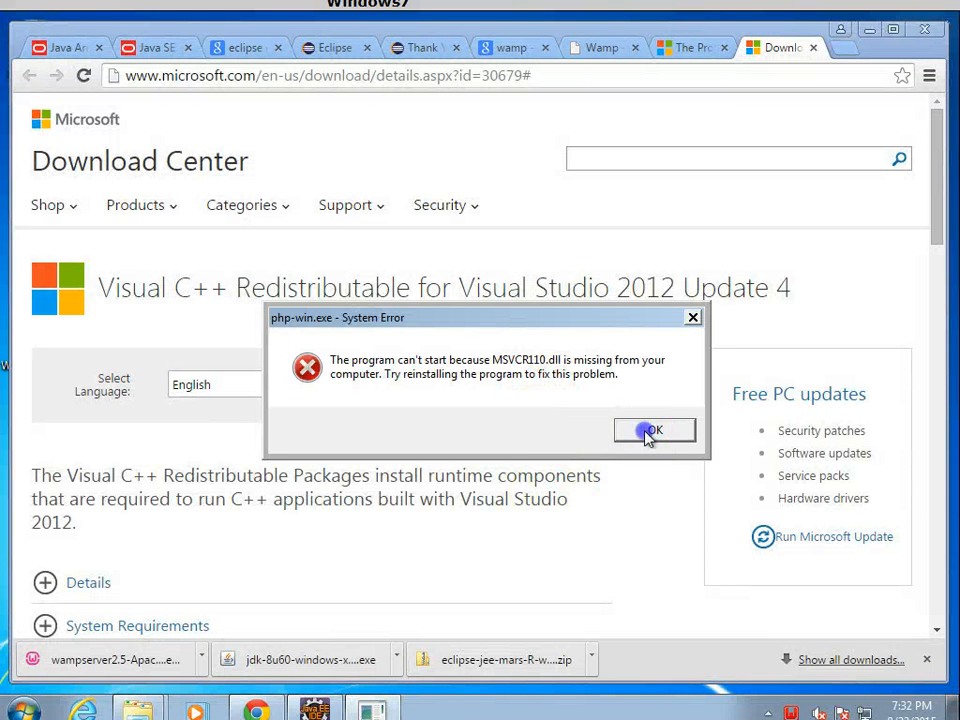
click(654, 430)
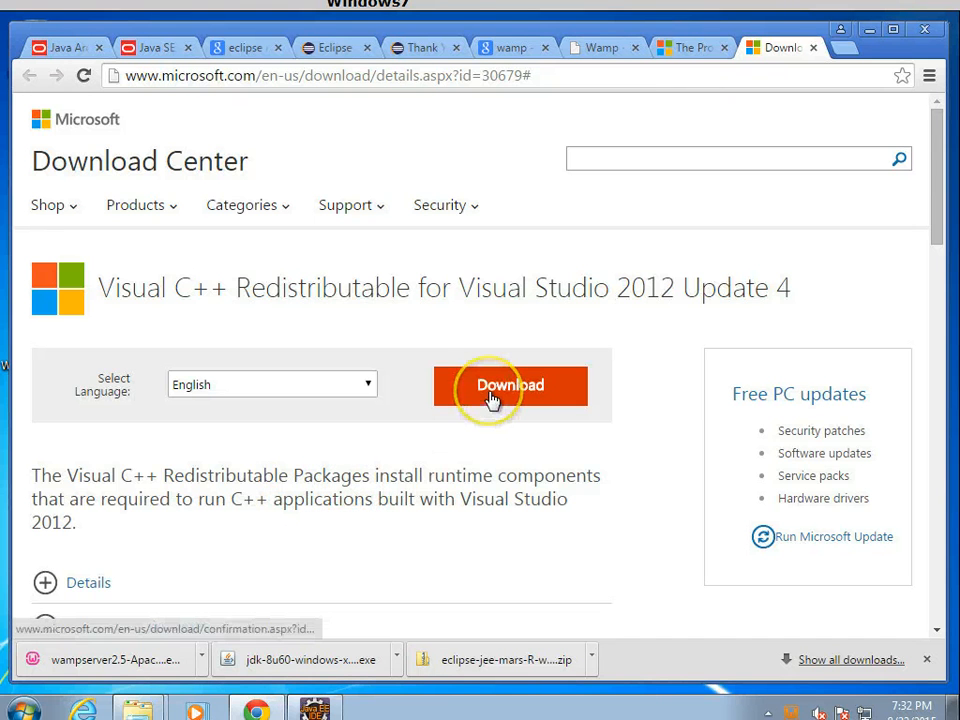
Step: Download vcredist_x64.exe for Visual C++ 2012 Update 4 from Microsoft Download Center
click(510, 385)
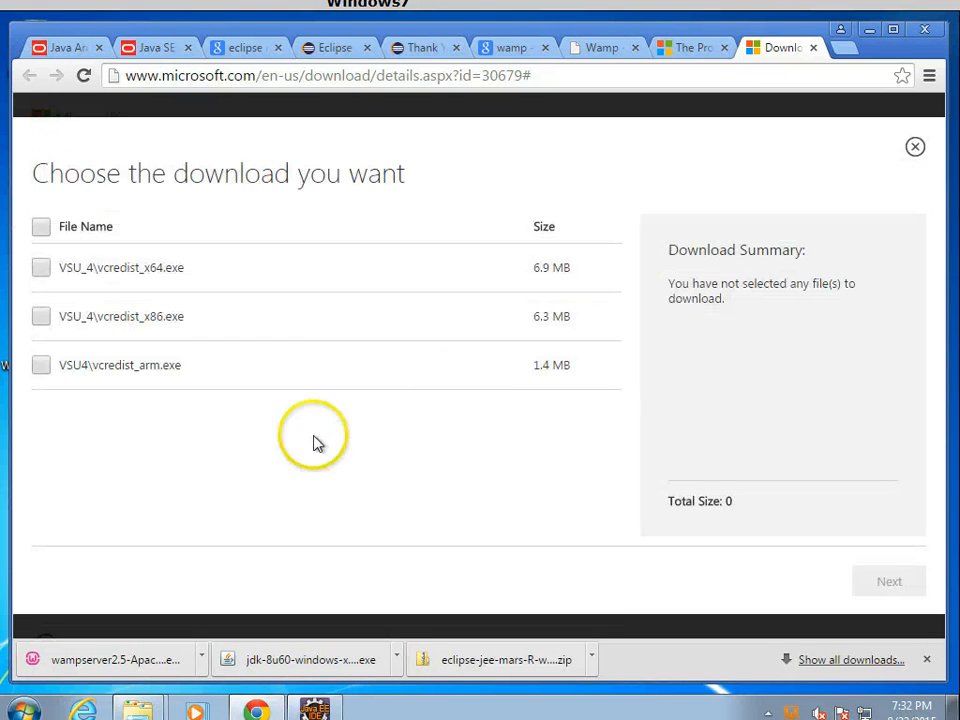
mouse_move(43, 280)
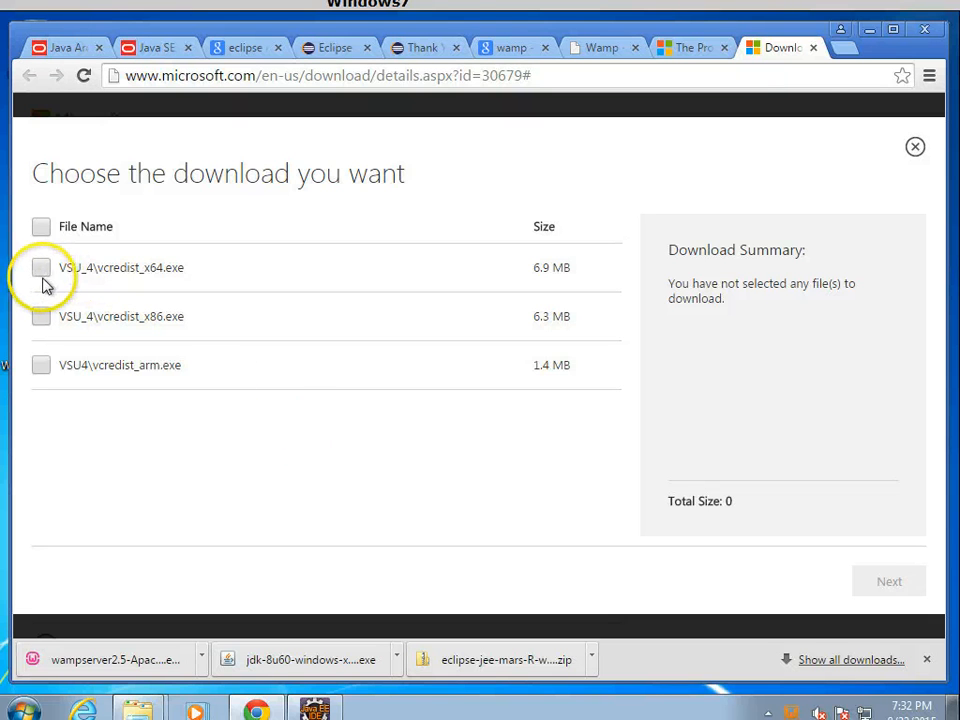
click(41, 267)
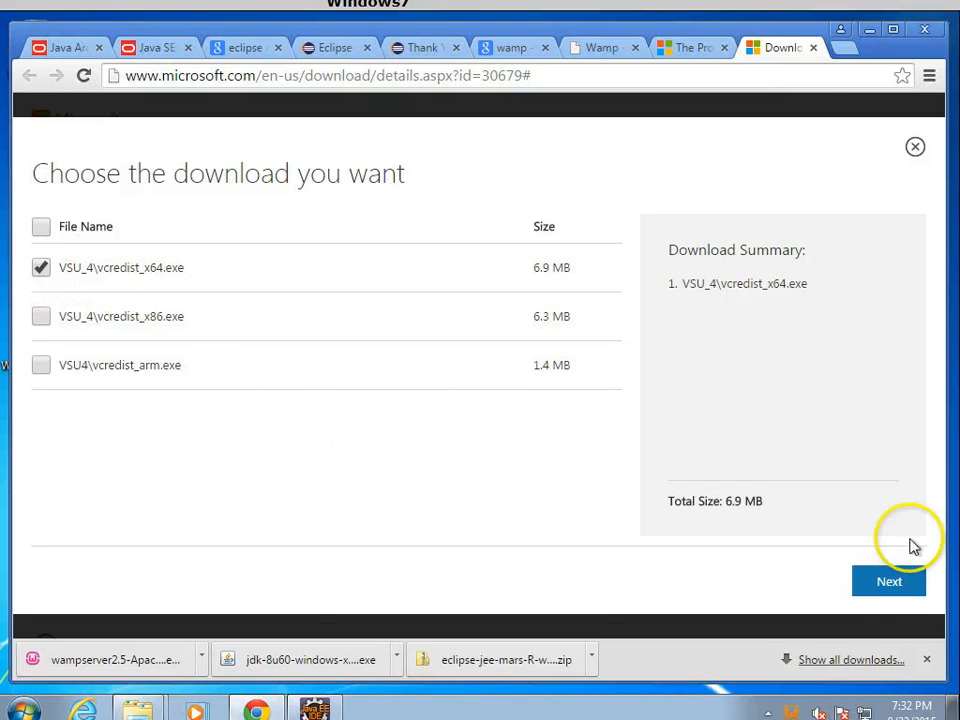
click(888, 581)
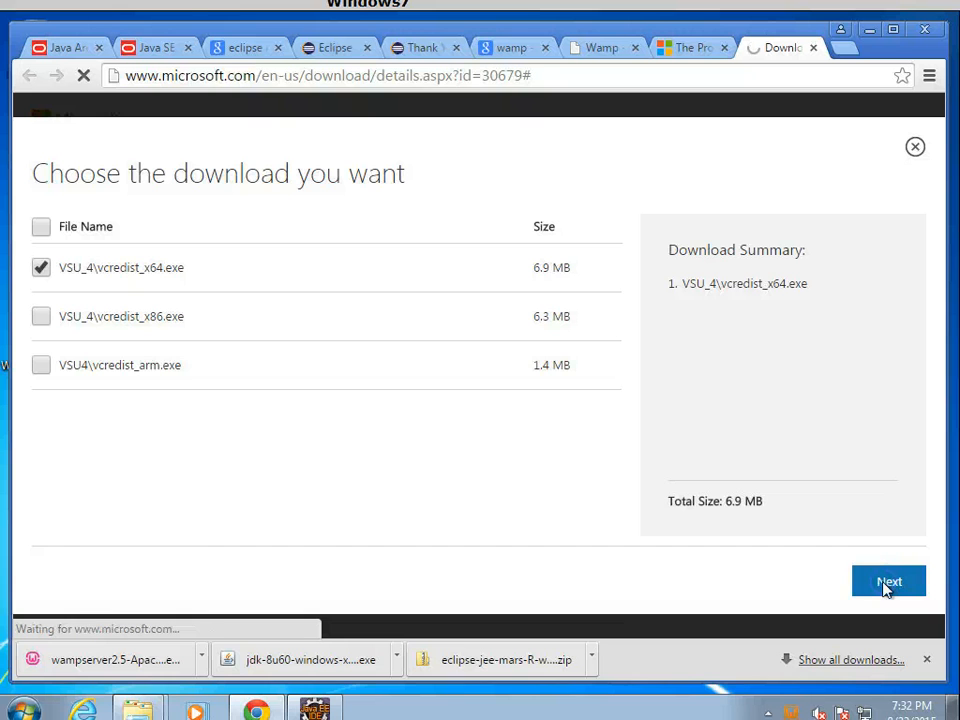
click(888, 581)
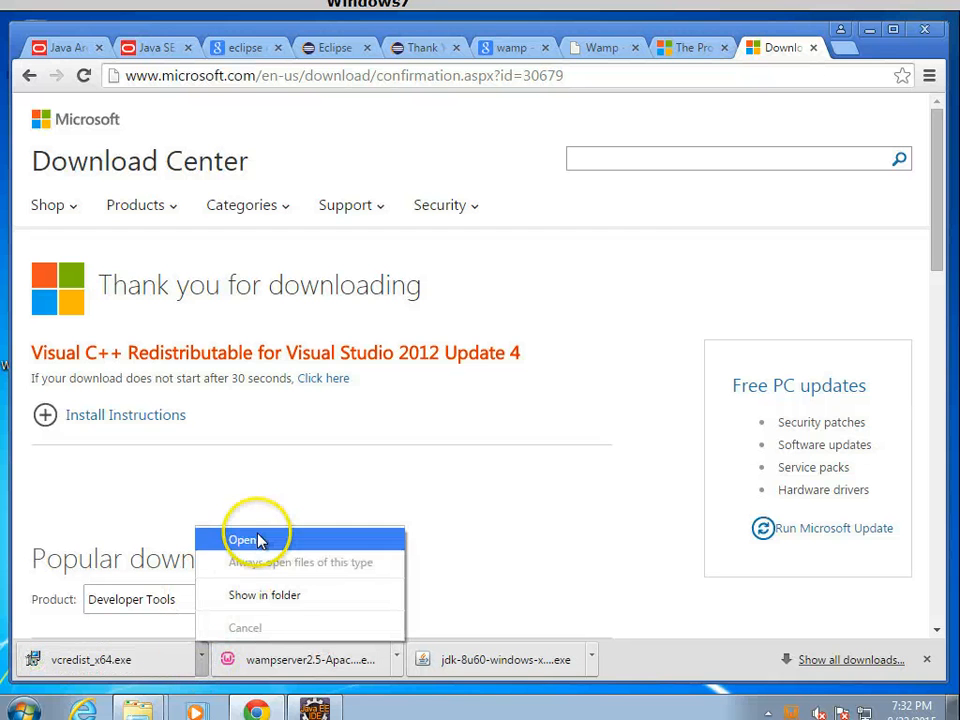
Step: Run vcredist_x64.exe, install the x64 redistributable, and close setup after success
click(243, 540)
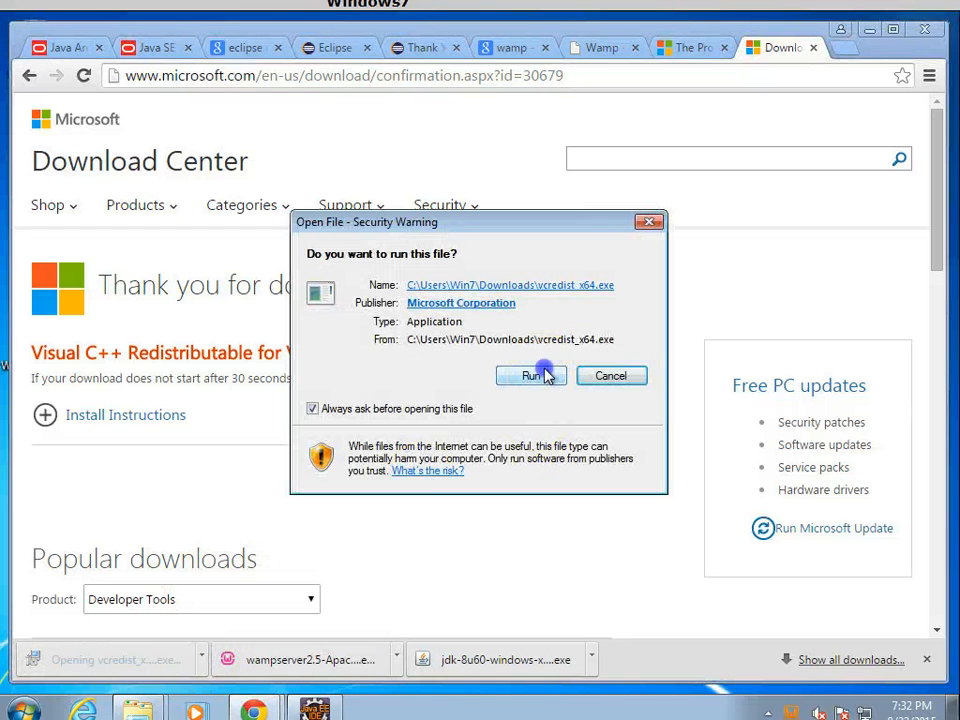
click(530, 375)
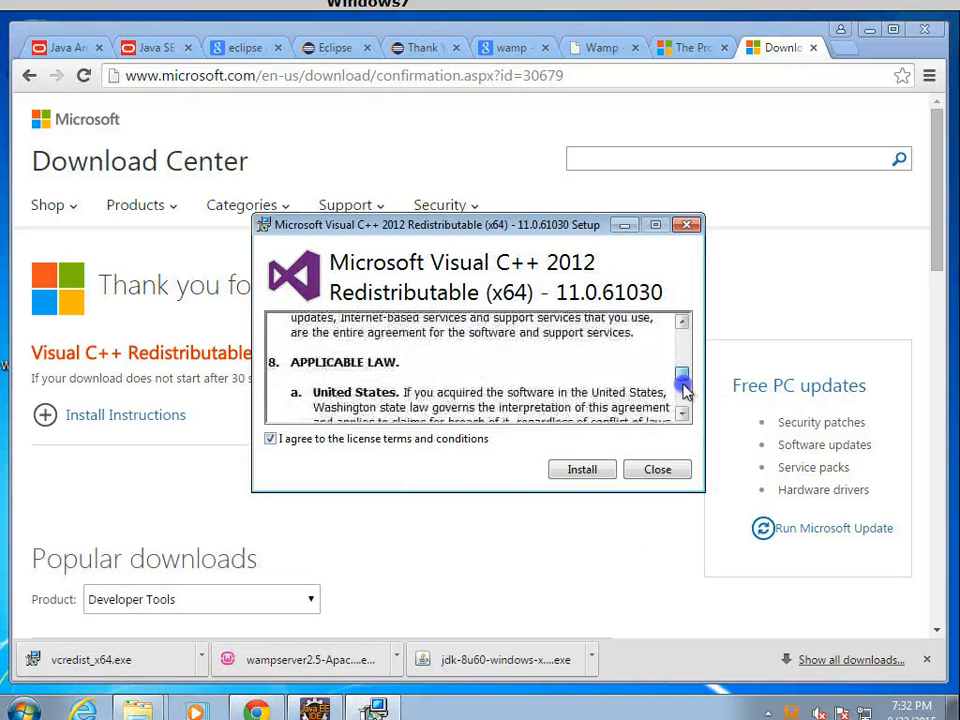
click(581, 469)
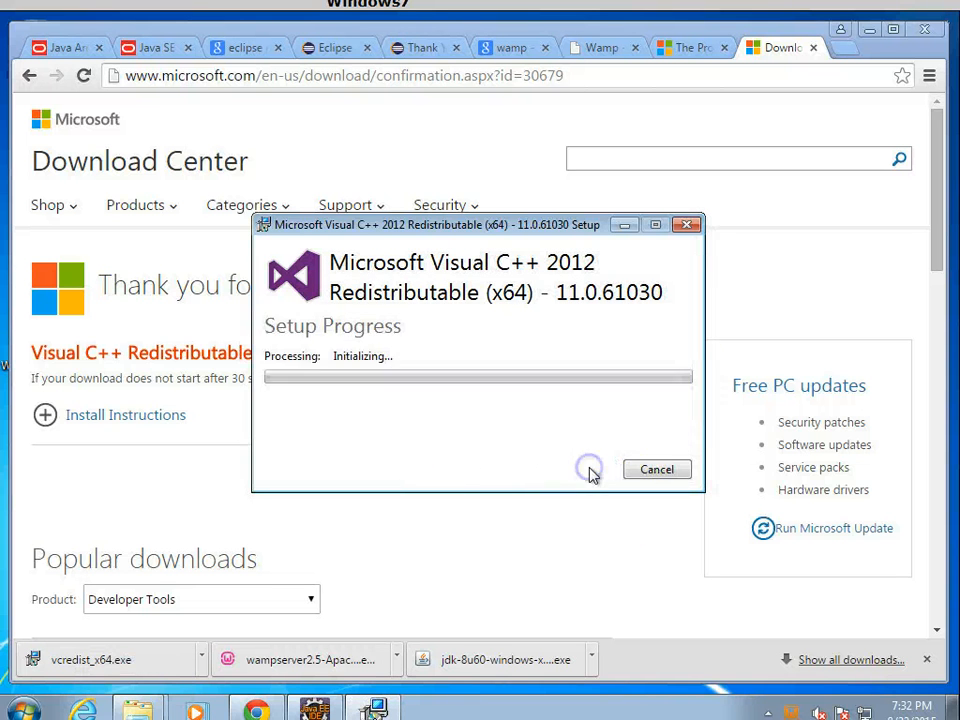
mouse_move(575, 385)
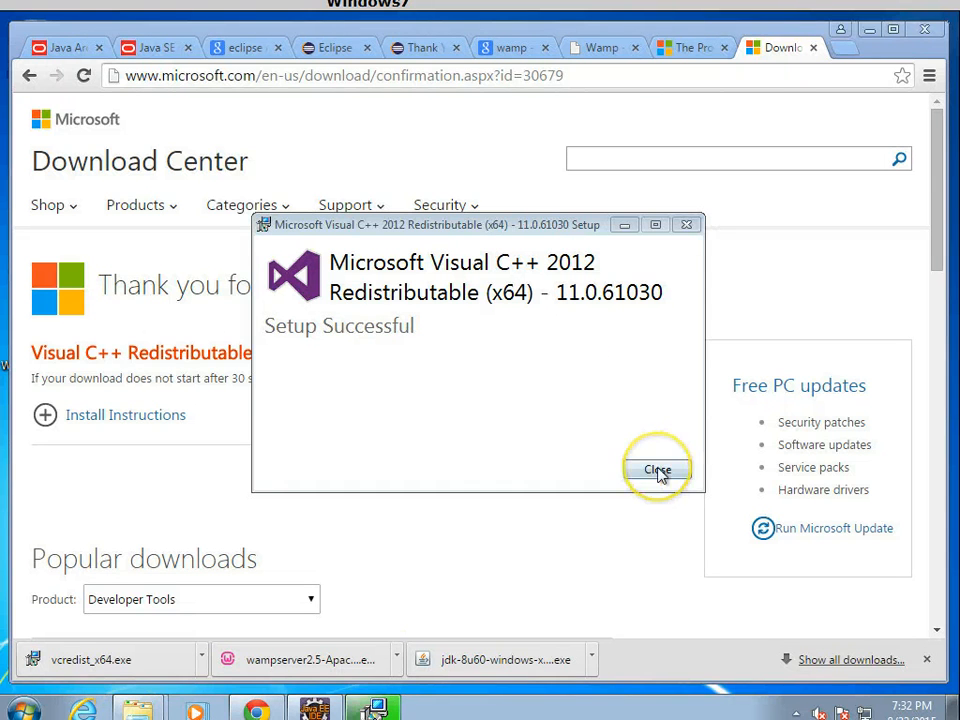
click(657, 469)
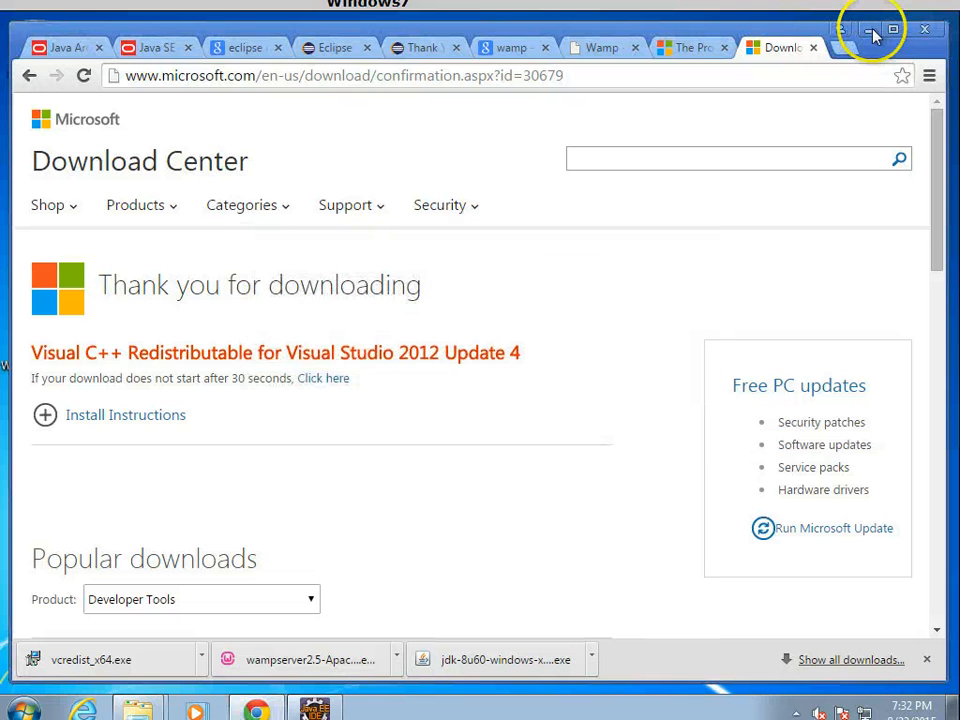
Step: Minimize Chrome and Explorer, then launch WampServer and approve wampmanager.exe in UAC
click(871, 29)
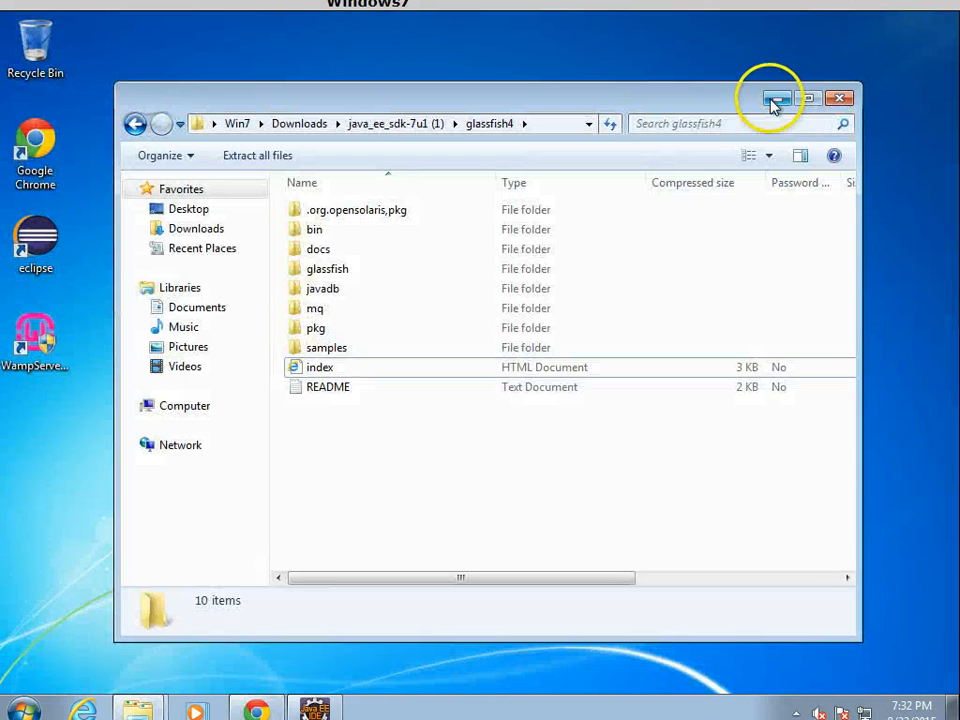
click(775, 98)
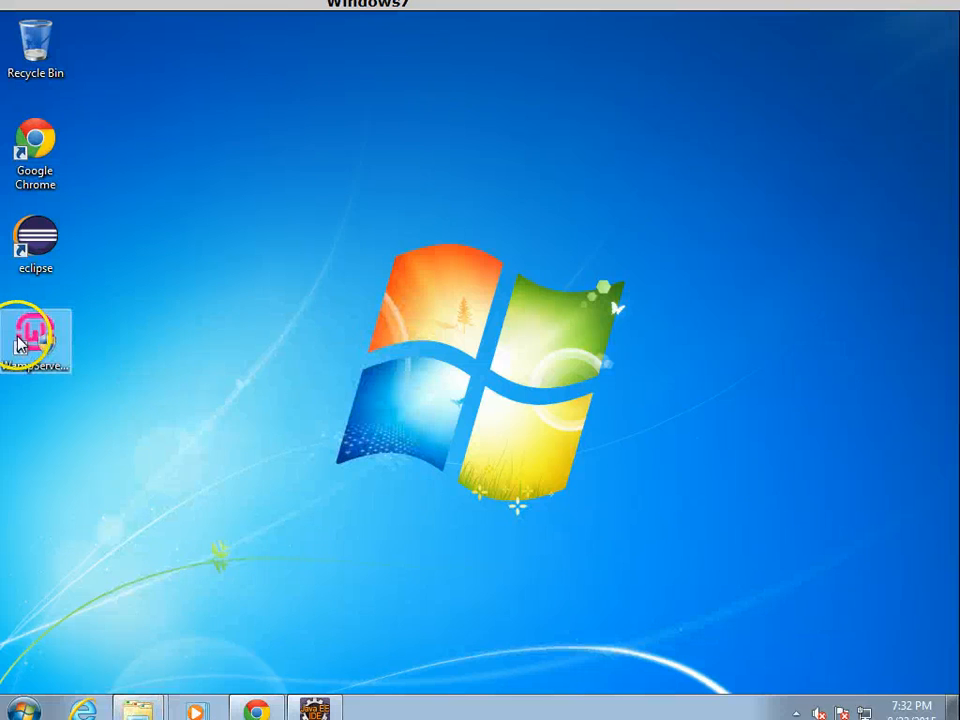
double_click(35, 335)
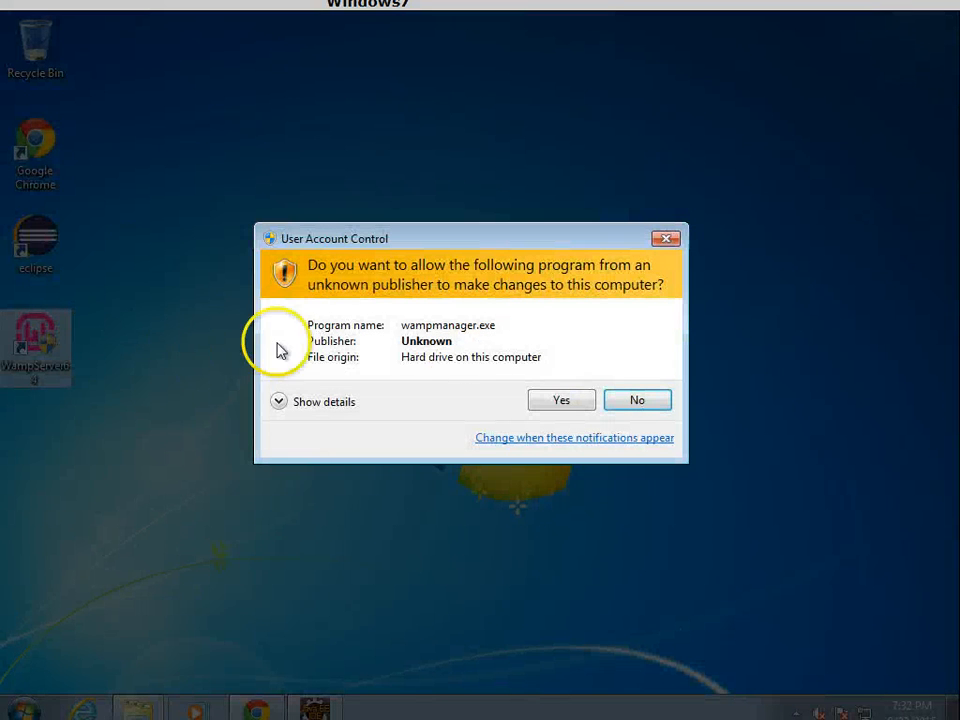
click(561, 399)
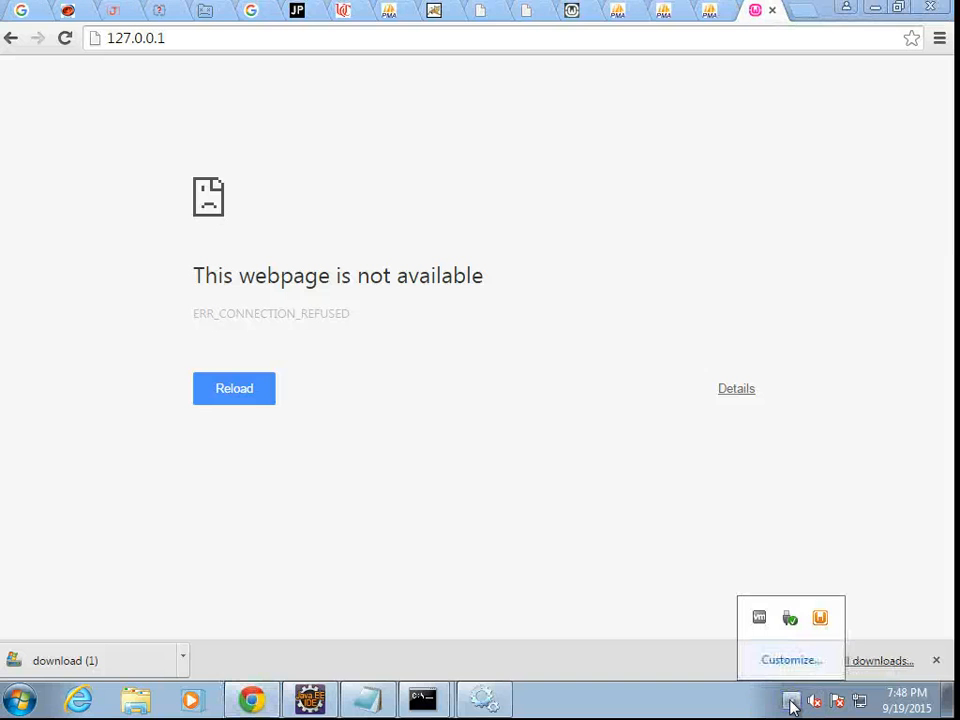
mouse_move(820, 617)
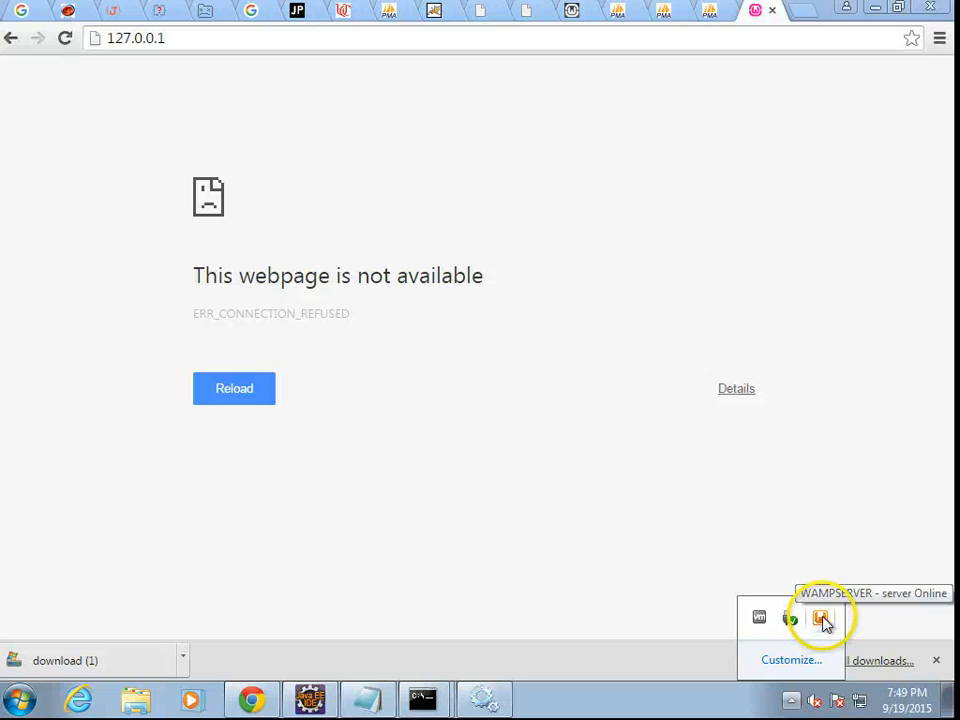
mouse_move(133, 60)
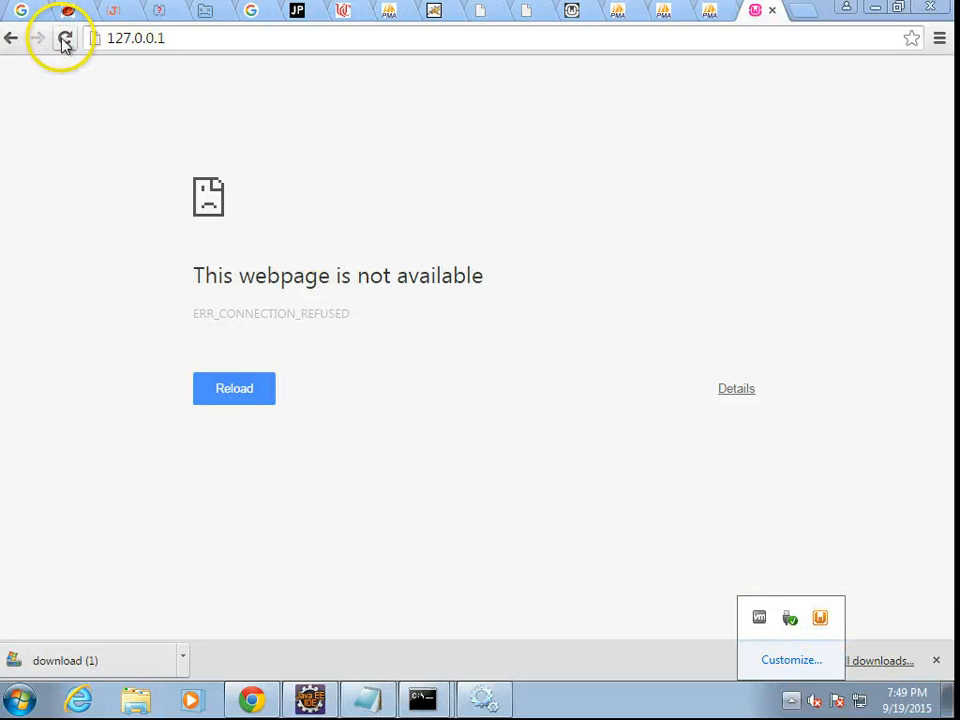
click(65, 38)
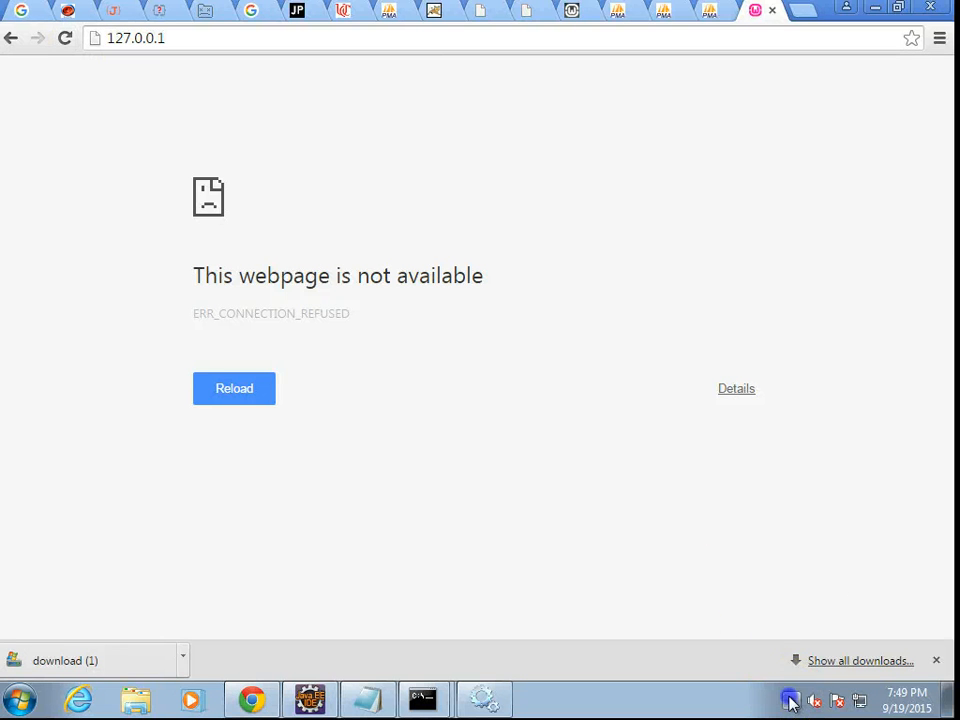
click(790, 700)
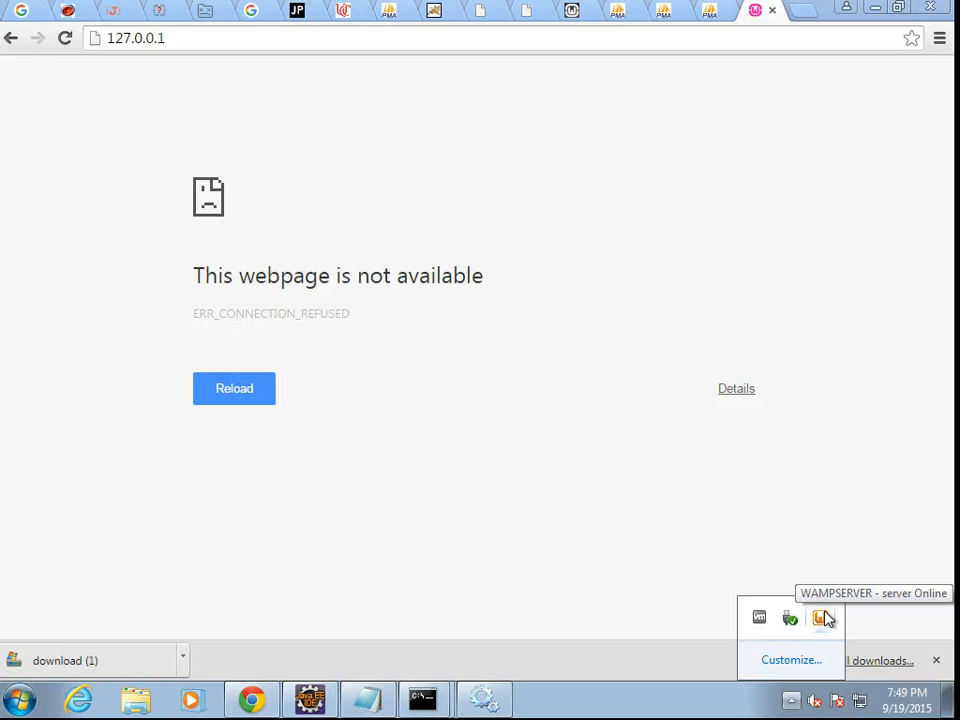
click(824, 617)
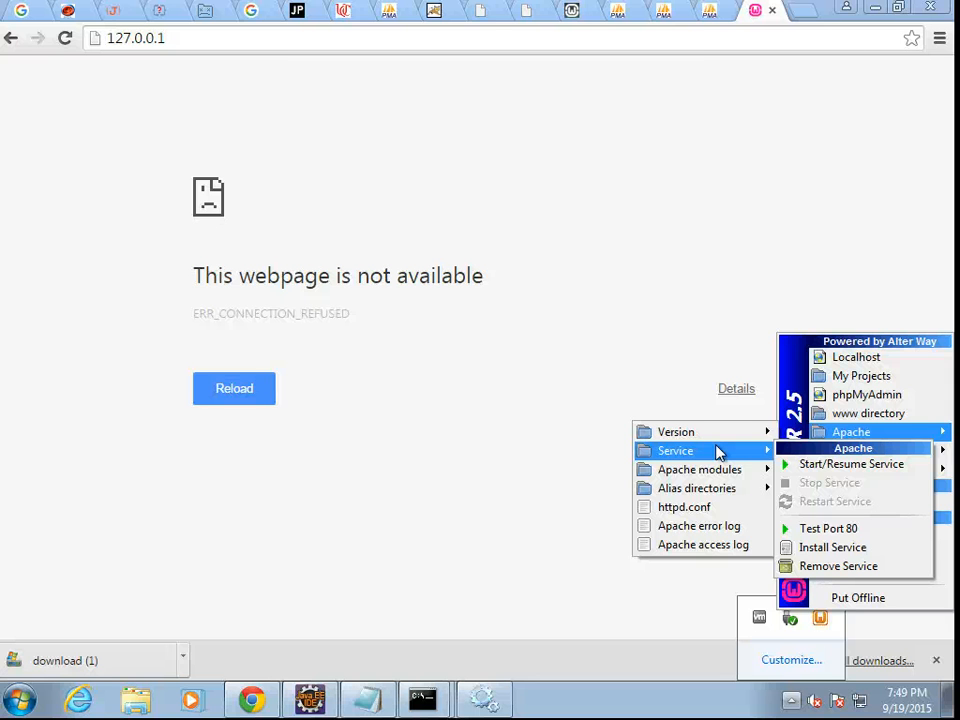
Step: Choose Start/Resume Service under Apache > Service in the WampServer tray menu
click(828, 528)
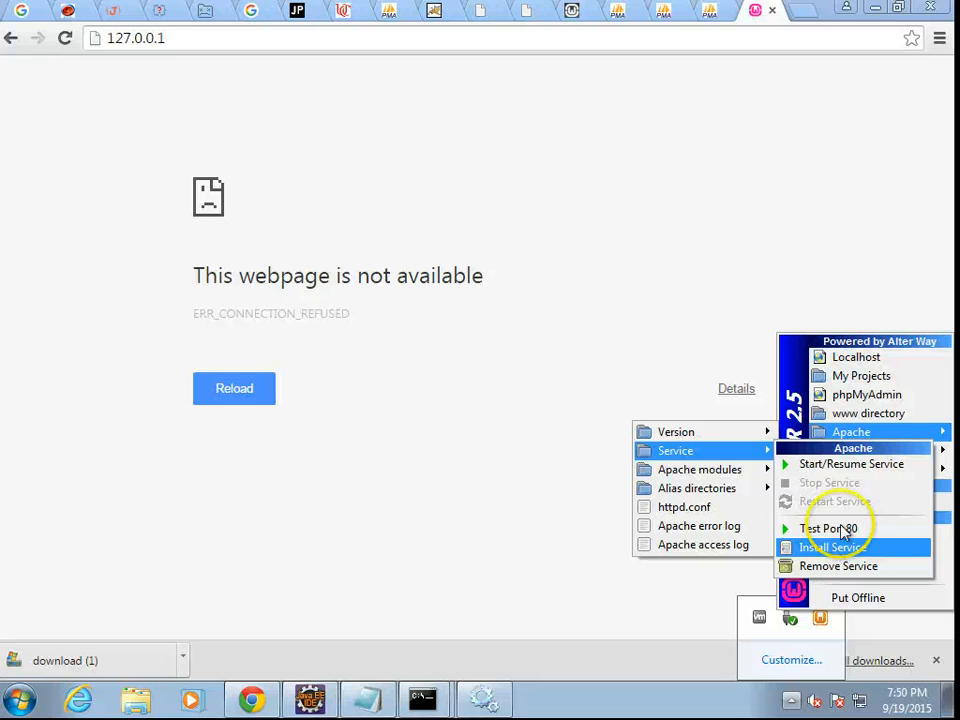
mouse_move(851, 463)
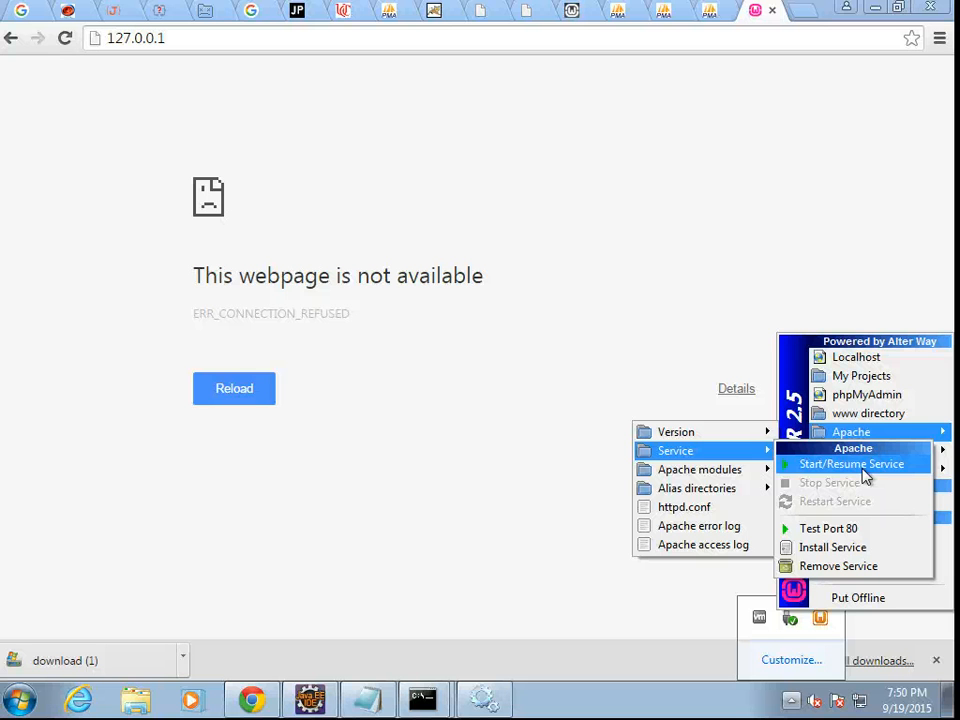
click(851, 463)
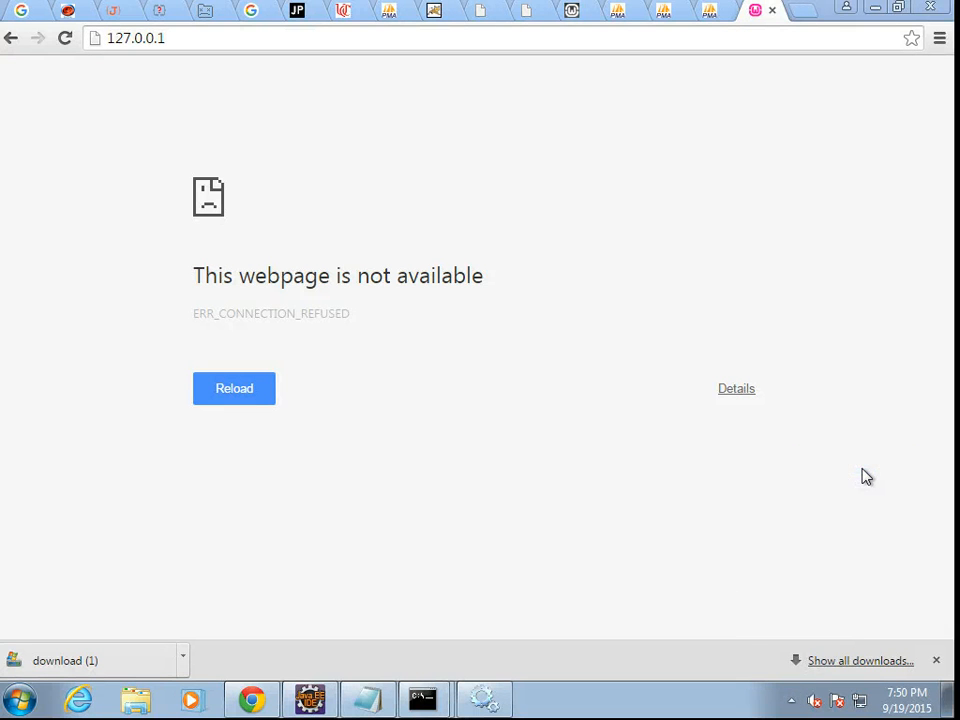
Step: Confirm Apache > Service shows Stop Service enabled, then reload the localhost page in Chrome
click(791, 700)
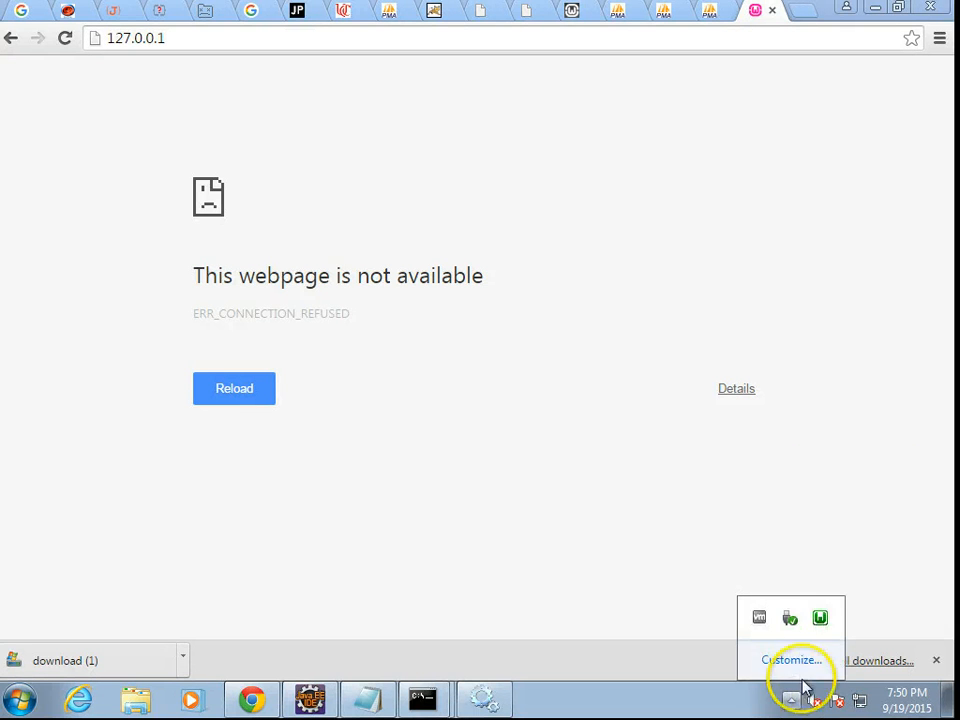
mouse_move(820, 617)
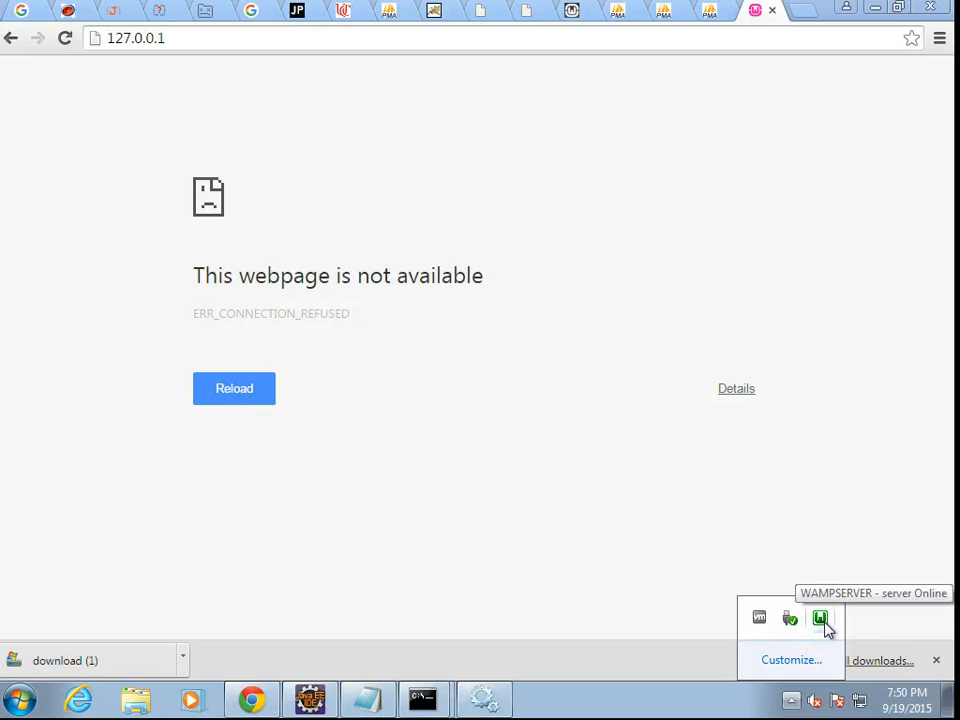
click(821, 617)
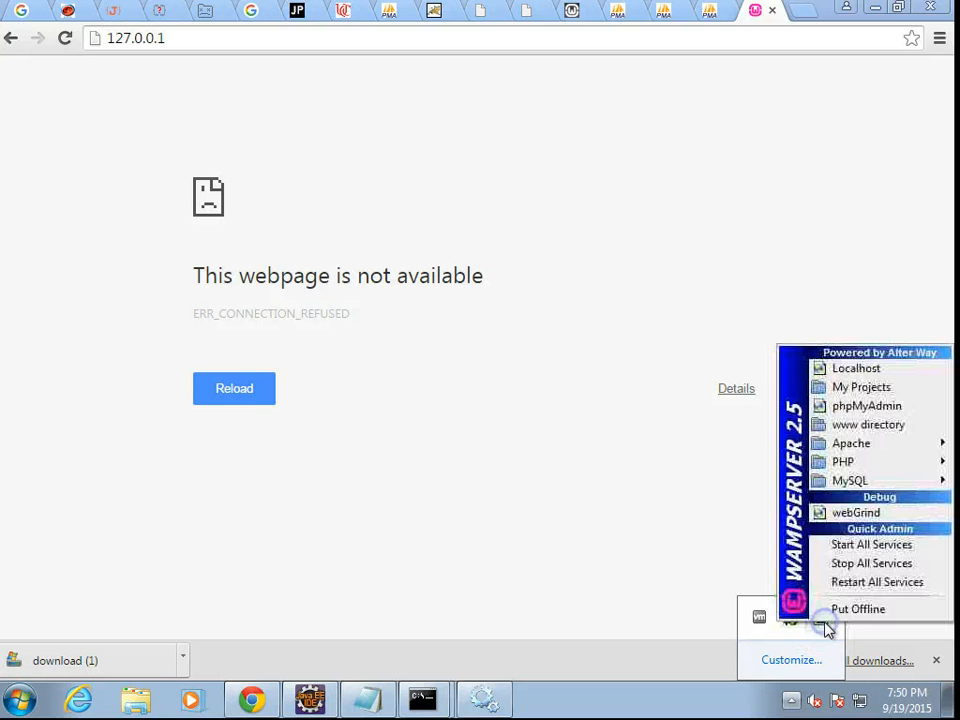
click(850, 442)
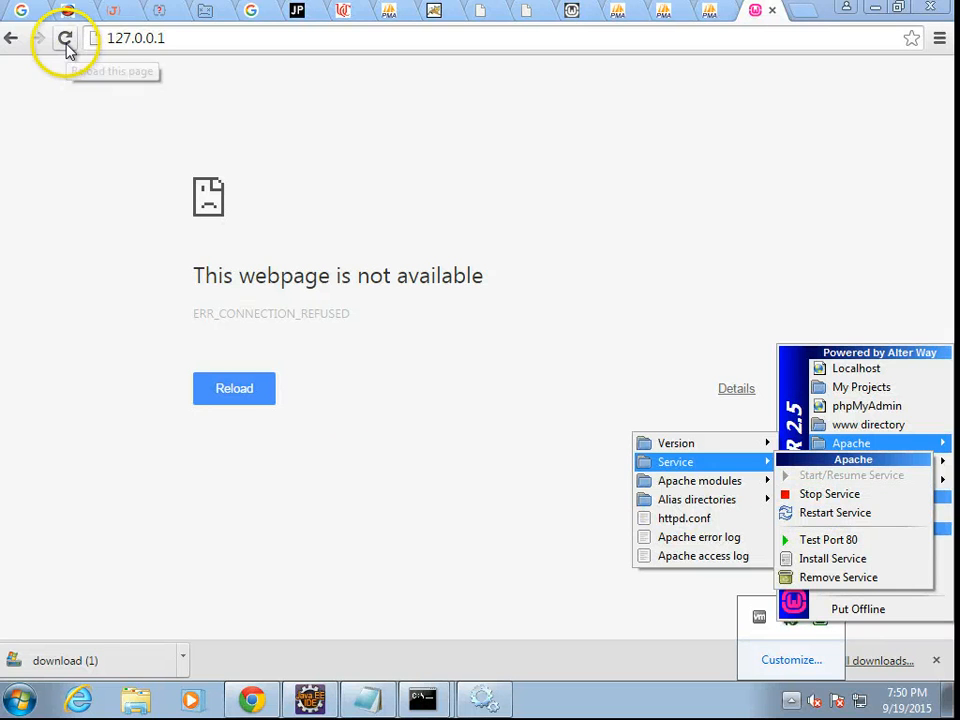
click(65, 38)
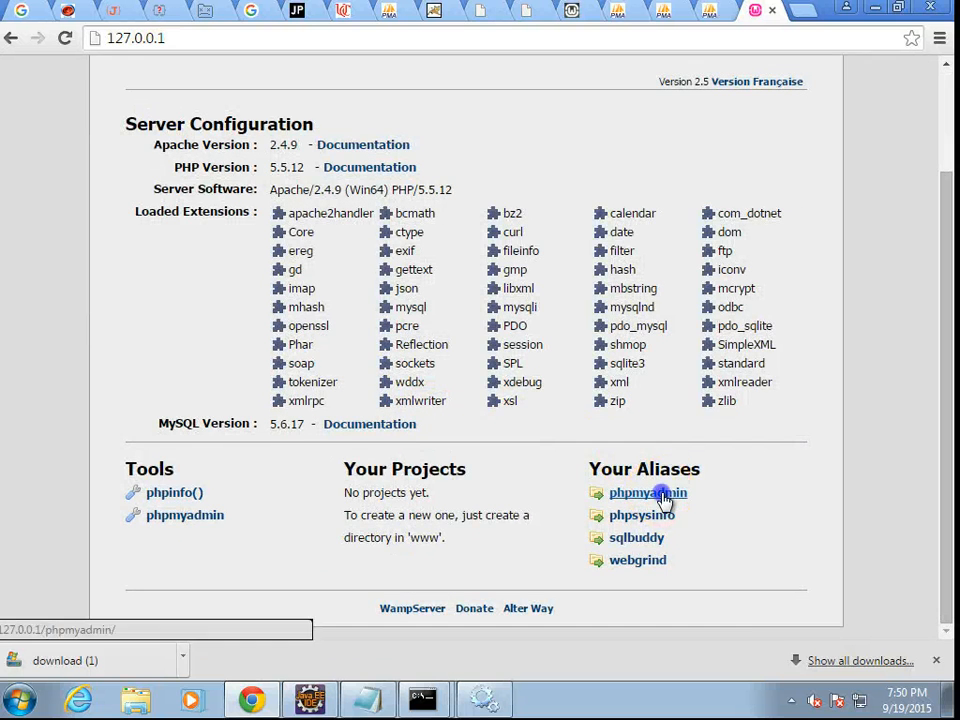
Step: Follow the phpmyadmin link under Your Aliases on the localhost page
click(647, 492)
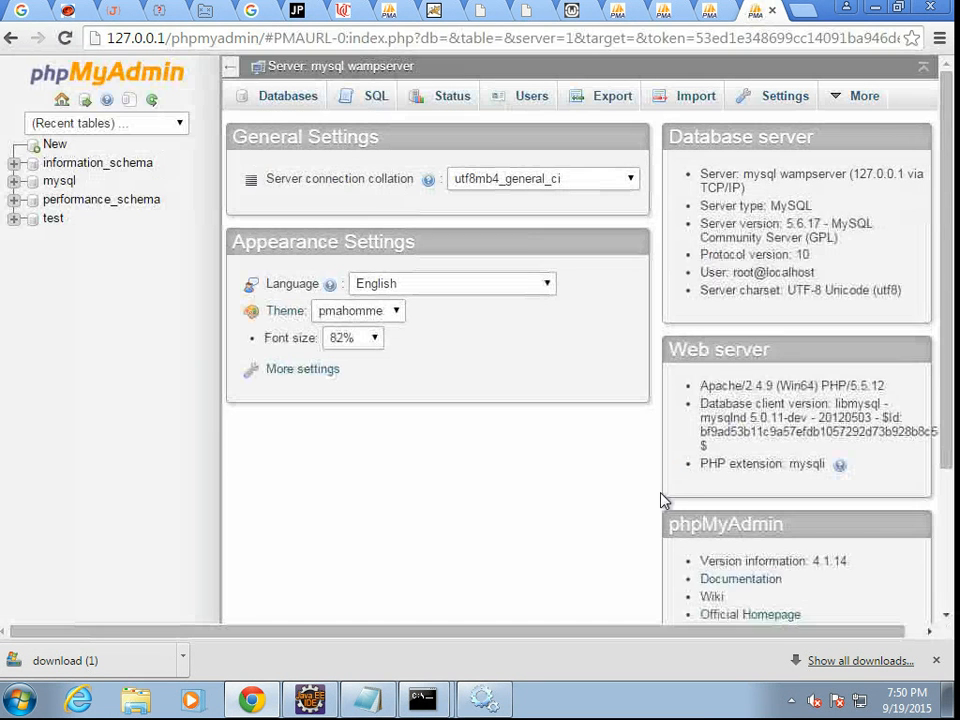